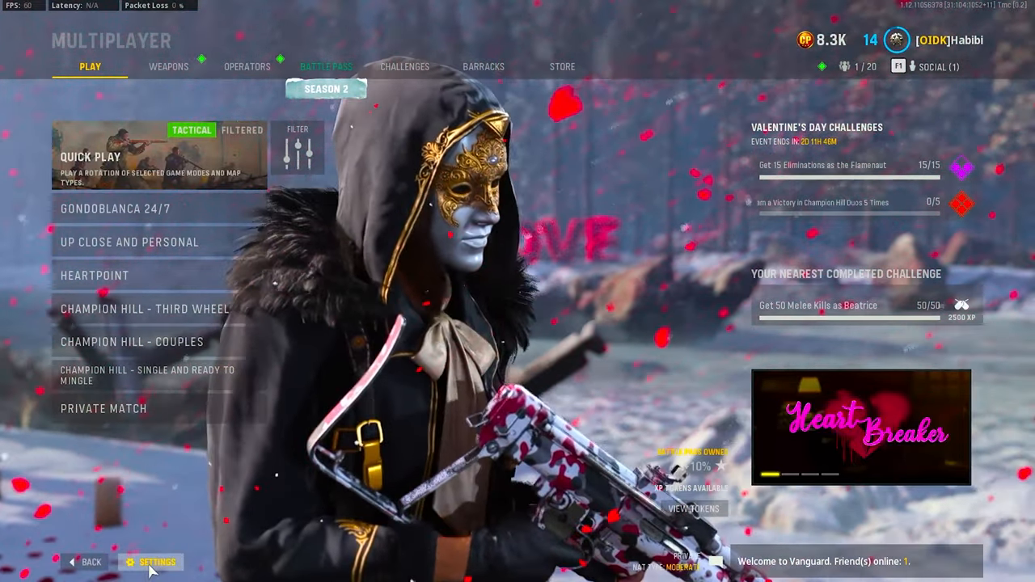
Open Settings to Graphics > Display and expand, then collapse, the custom frame rate limits
left_click(157, 561)
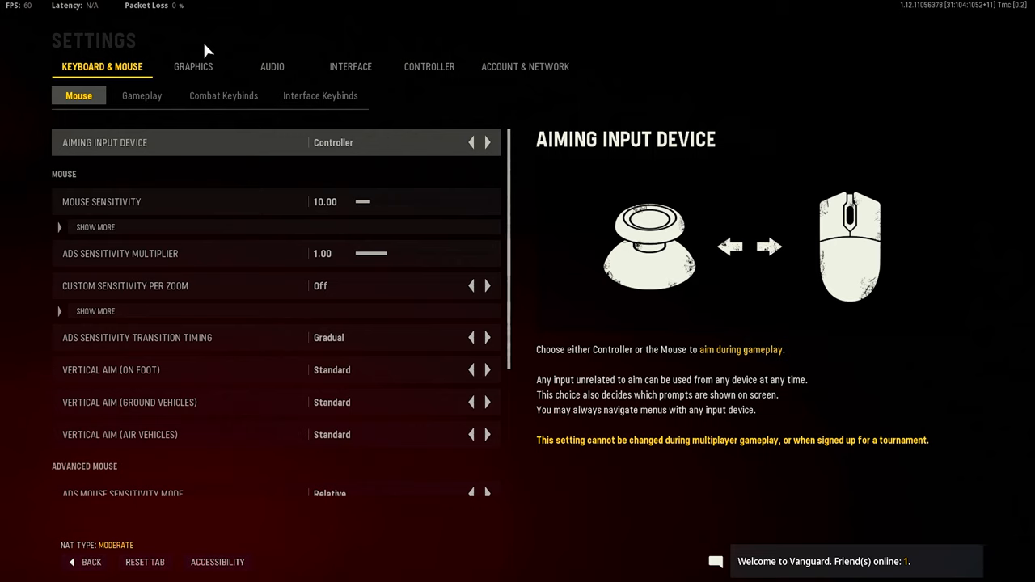
left_click(193, 66)
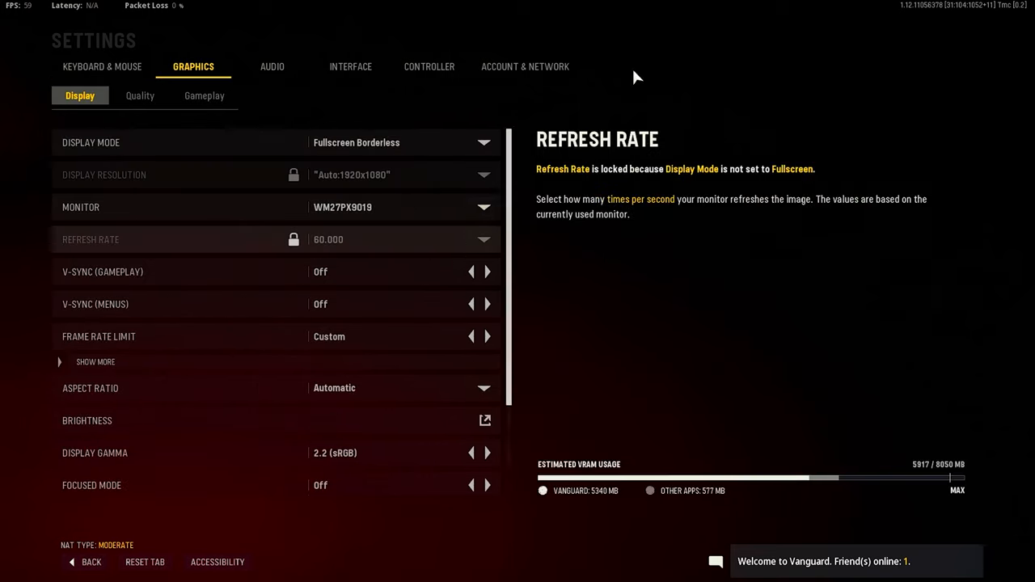
mouse_move(384, 388)
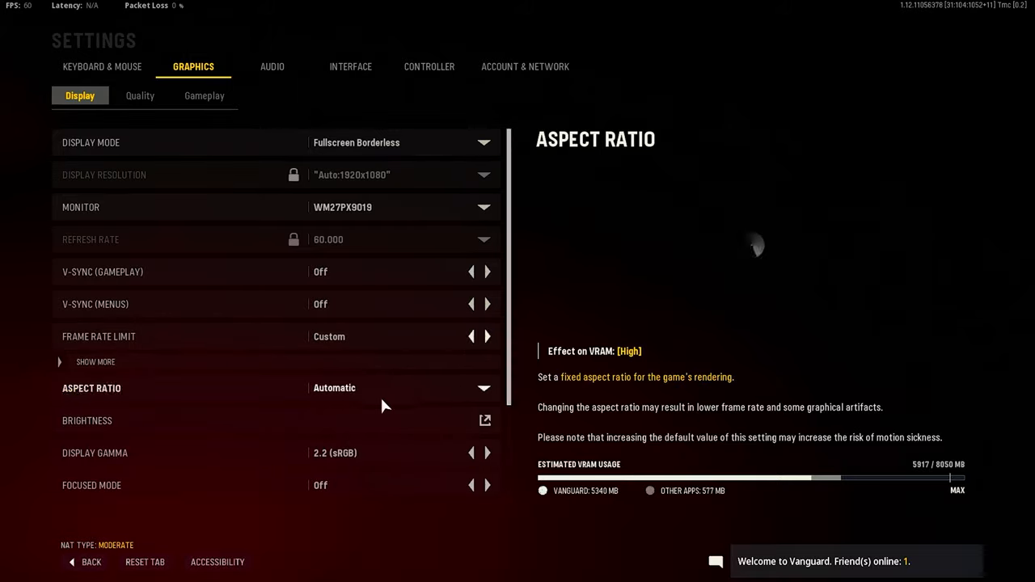
mouse_move(177, 139)
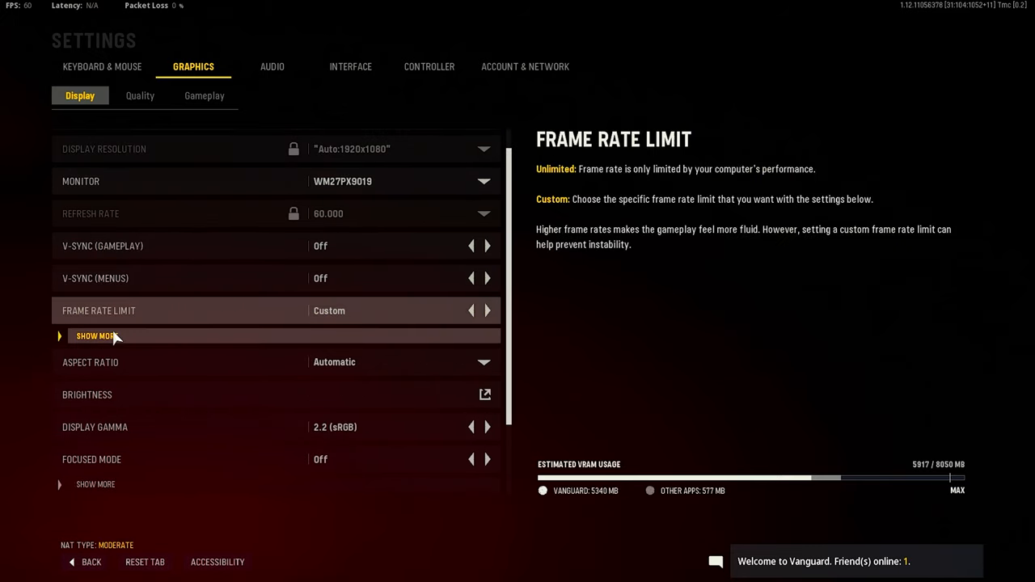
left_click(95, 336)
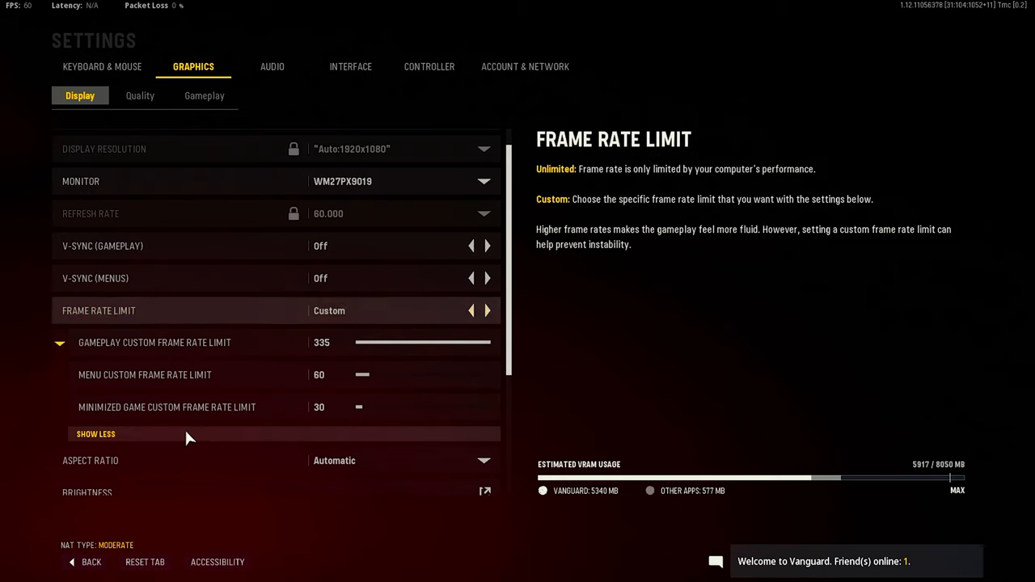
left_click(95, 434)
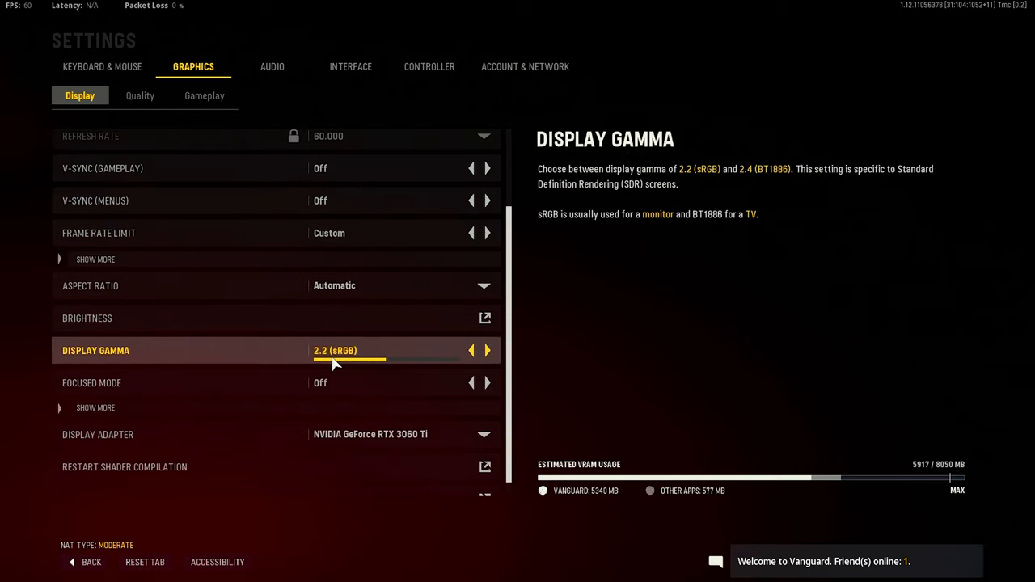
mouse_move(350, 356)
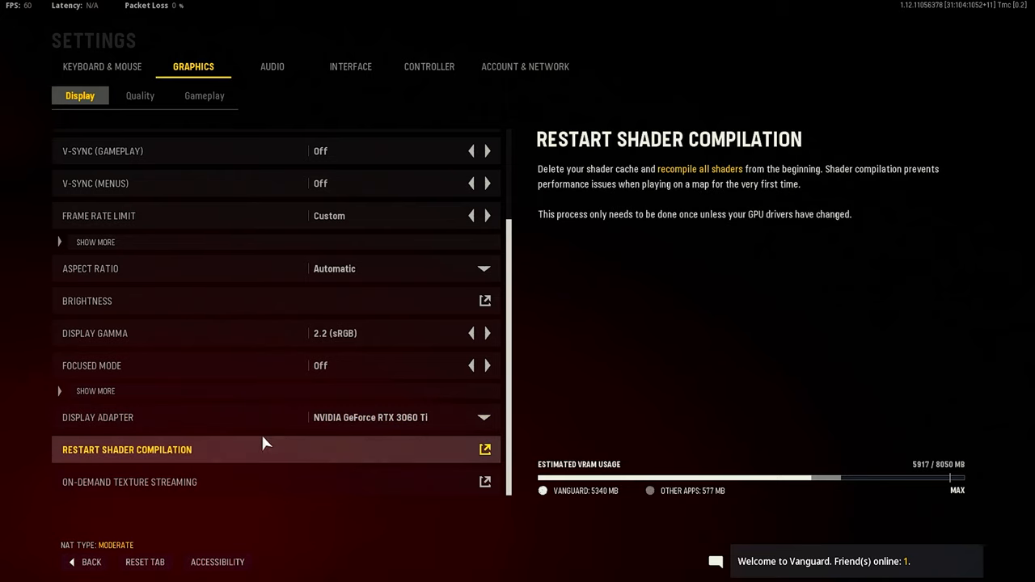
mouse_move(364, 418)
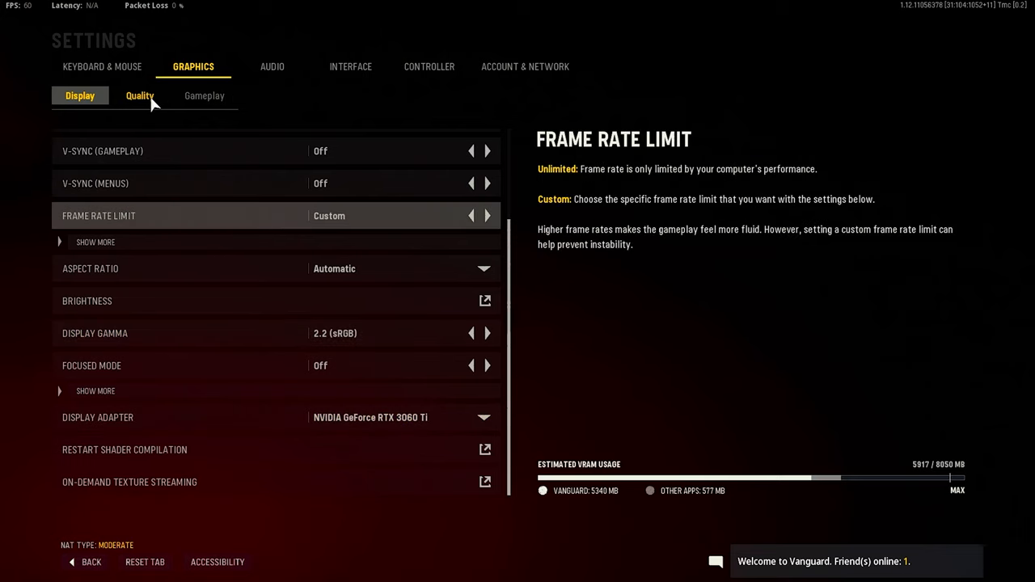
On Graphics > Quality, inspect Texture Resolution and switch Tessellation to On, then back to Nearby Only
left_click(139, 95)
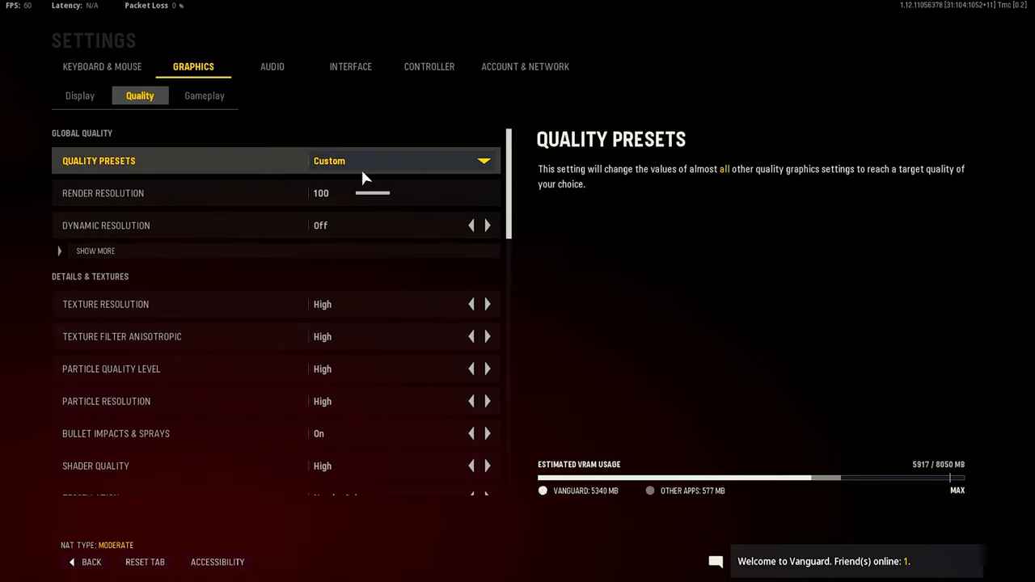
mouse_move(275, 199)
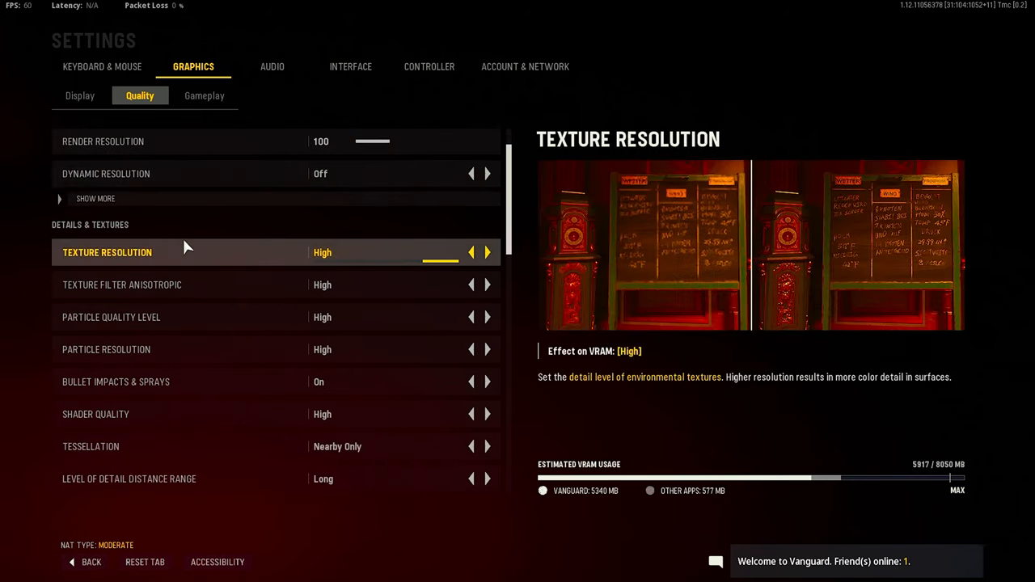
left_click(113, 317)
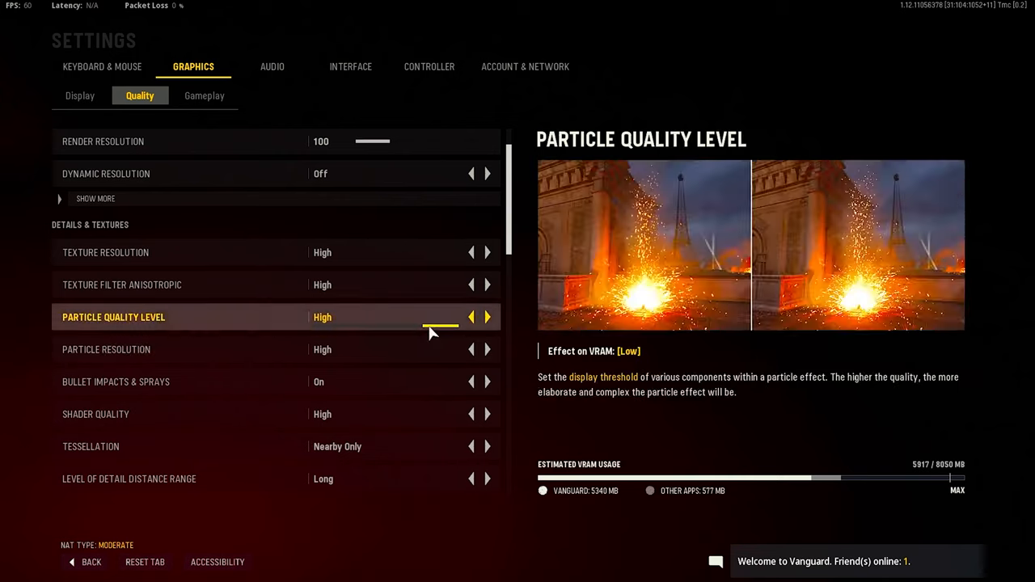
mouse_move(376, 357)
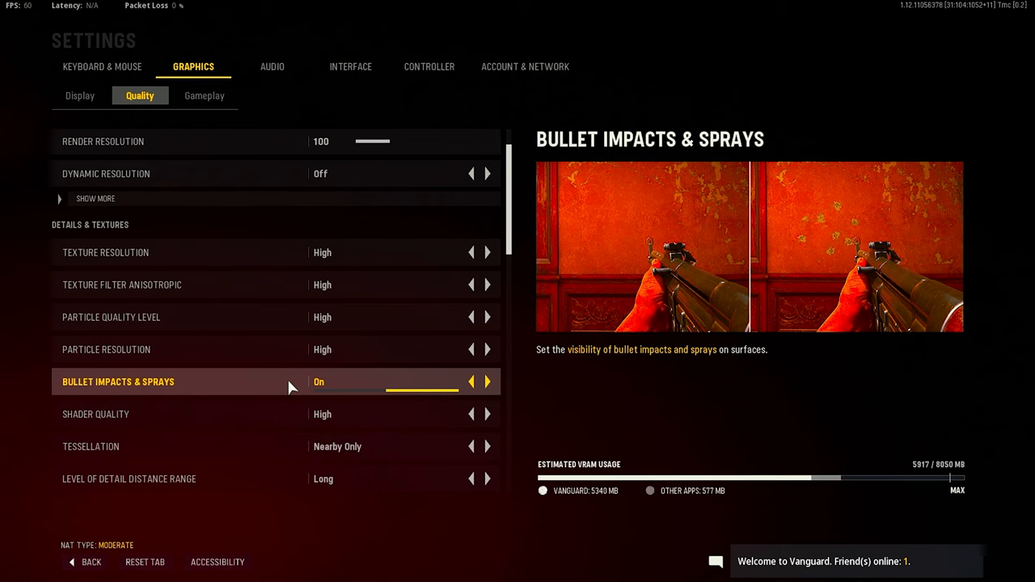
scroll("down", 3)
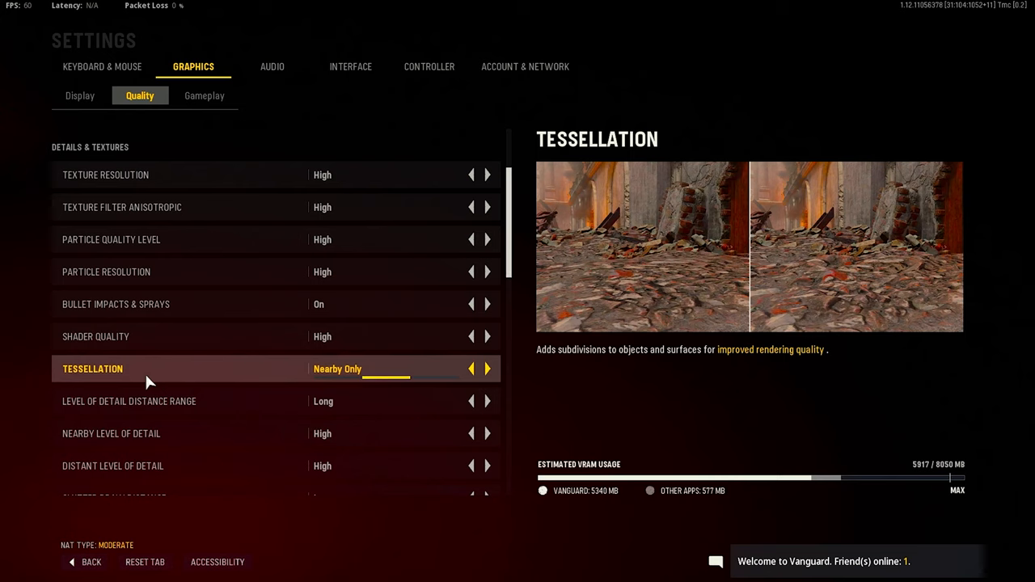
mouse_move(372, 380)
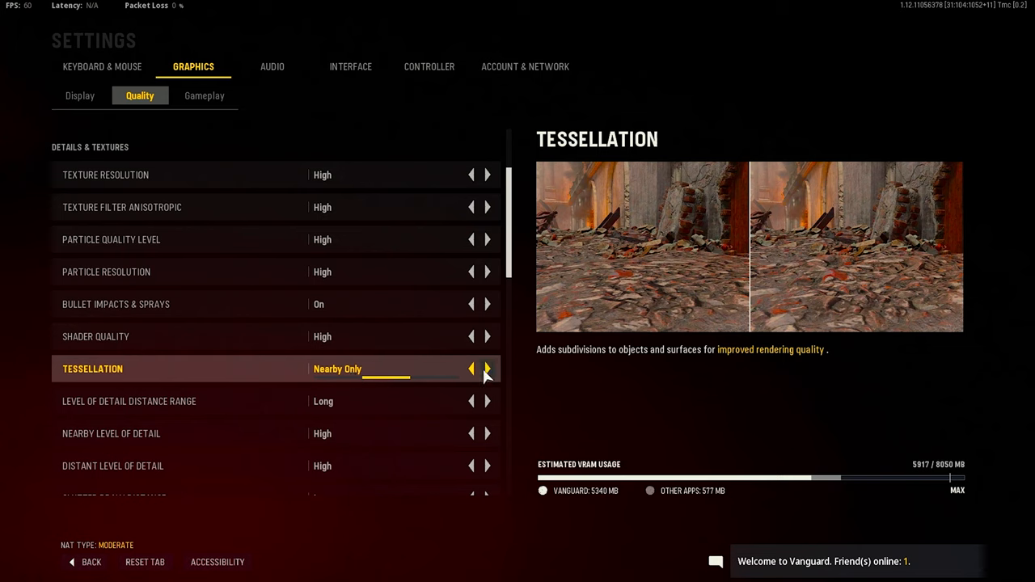
left_click(488, 369)
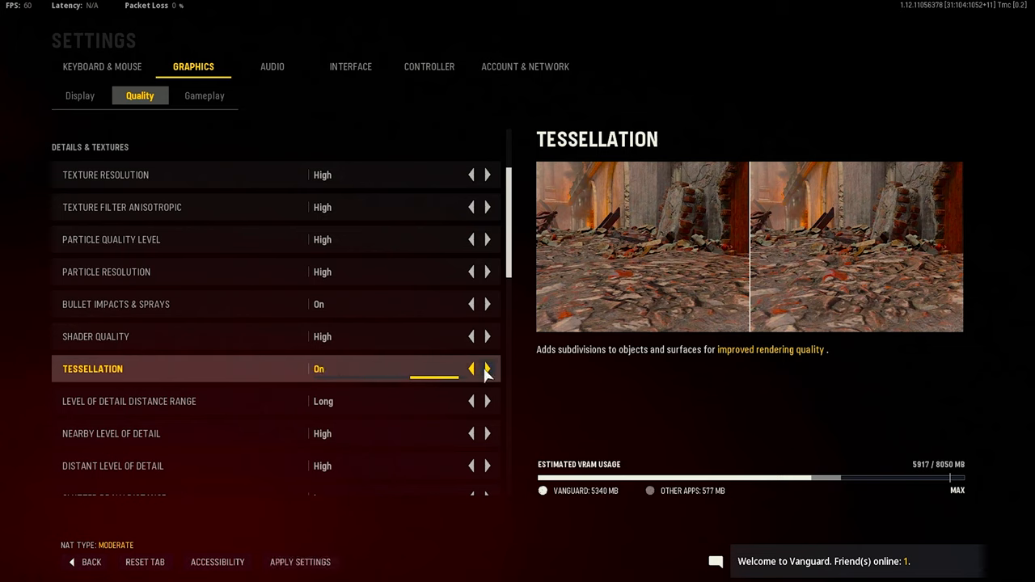
left_click(472, 369)
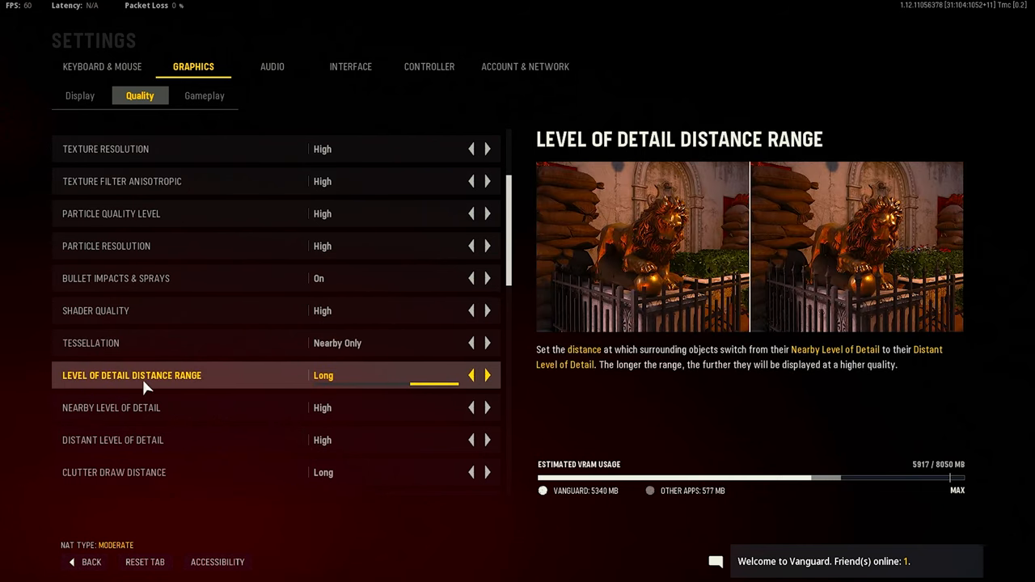
mouse_move(330, 389)
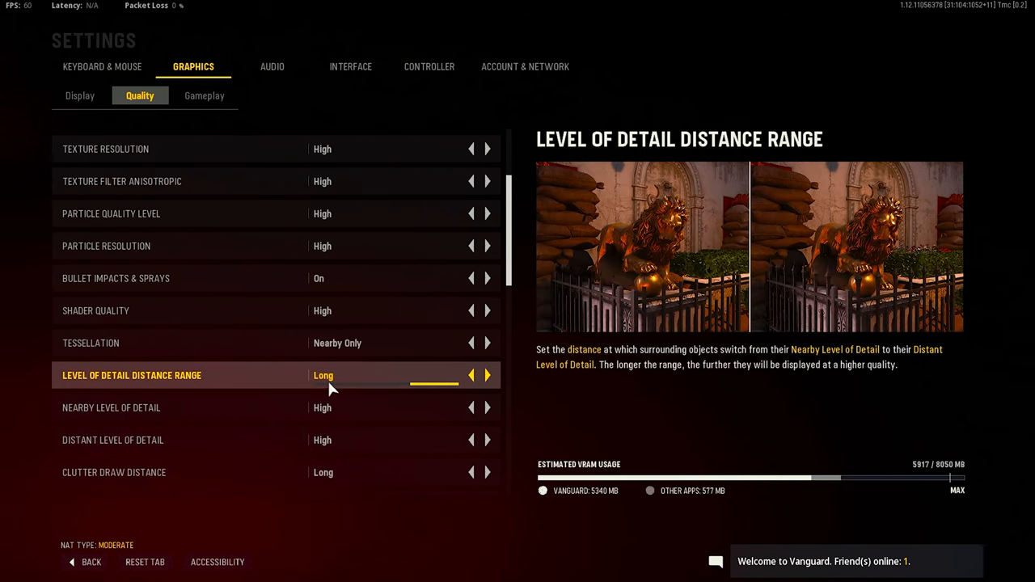
mouse_move(251, 398)
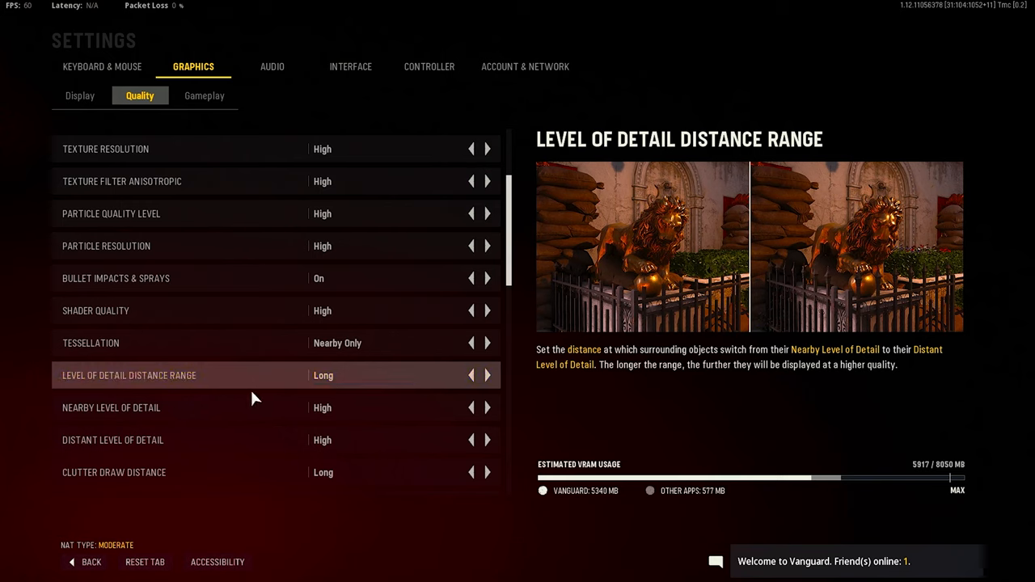
scroll("down", 3)
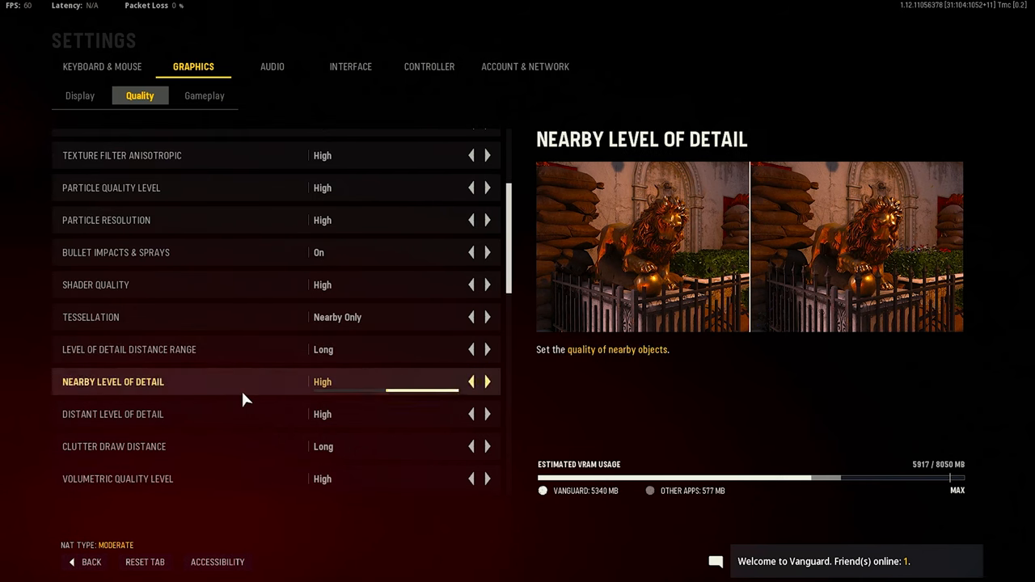
scroll("down", 3)
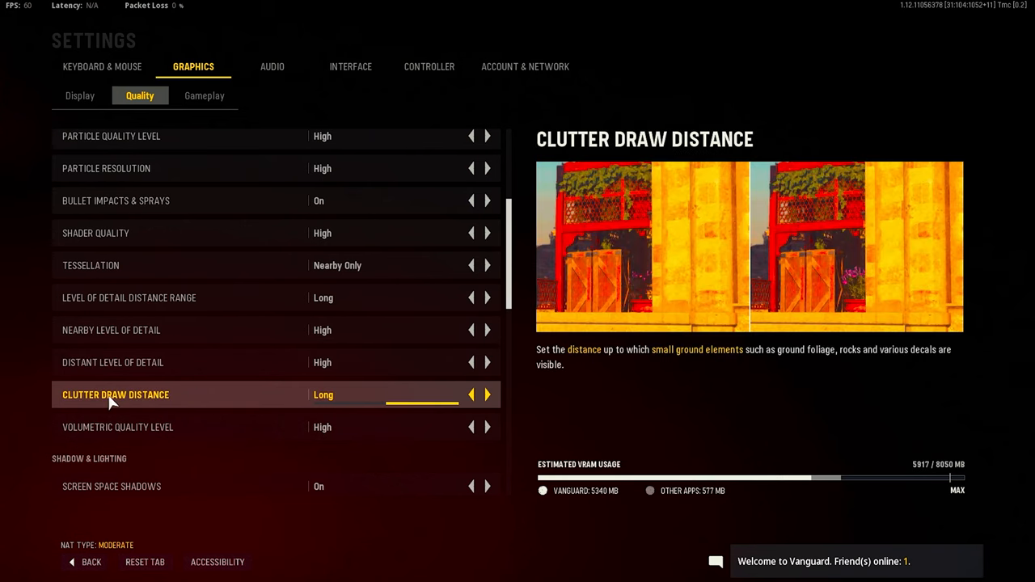
mouse_move(305, 396)
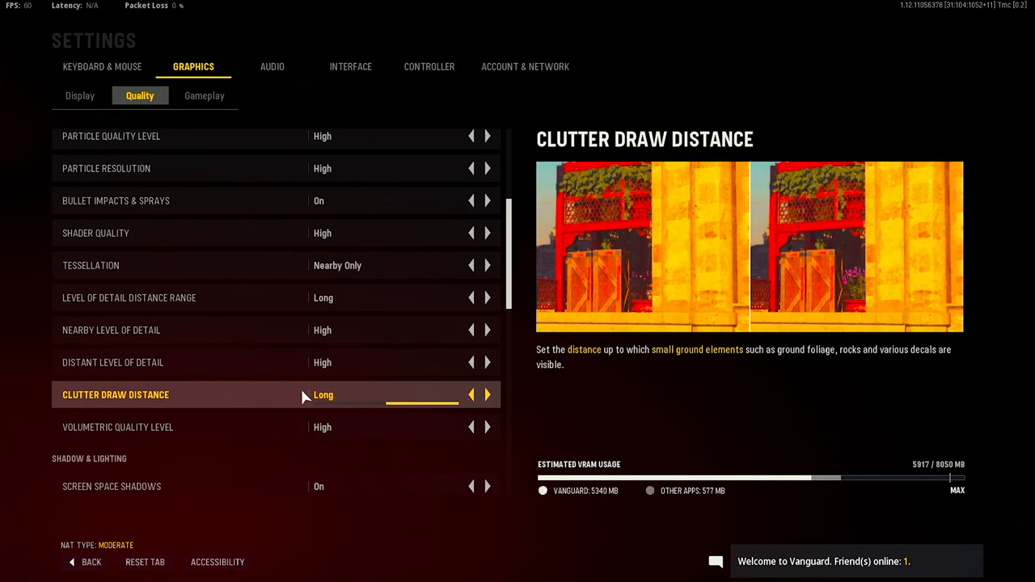
scroll("down", 3)
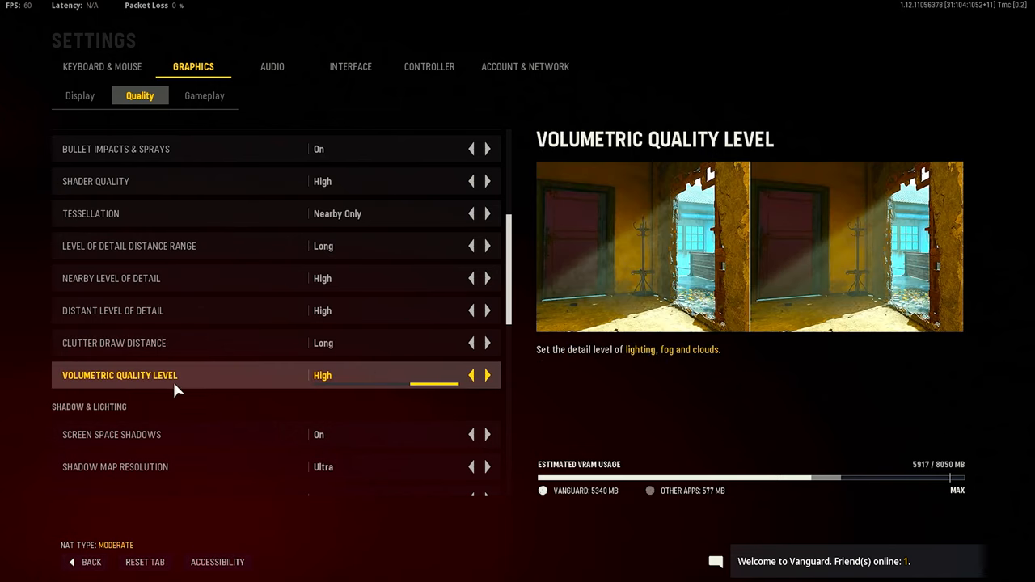
mouse_move(125, 389)
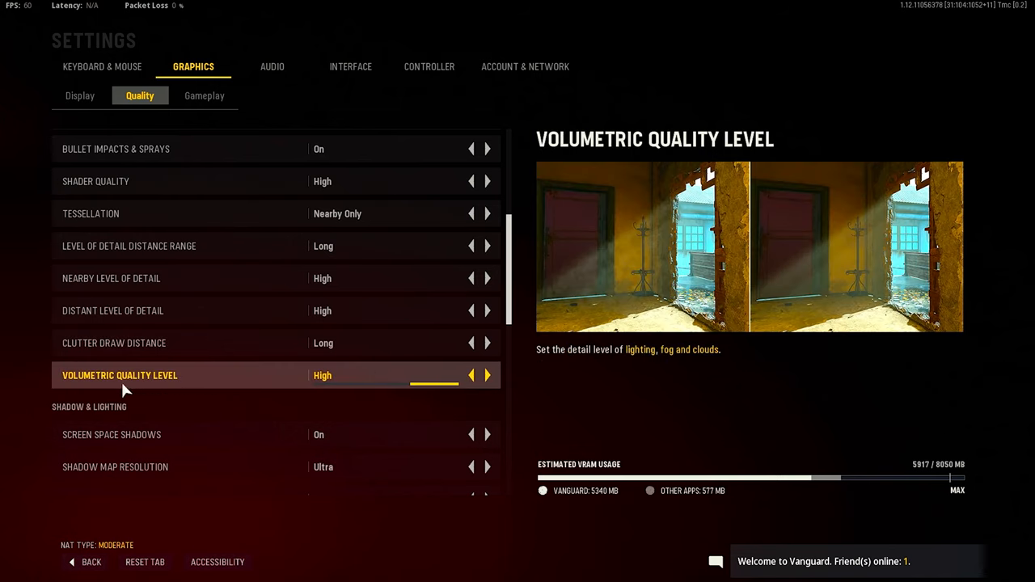
mouse_move(121, 392)
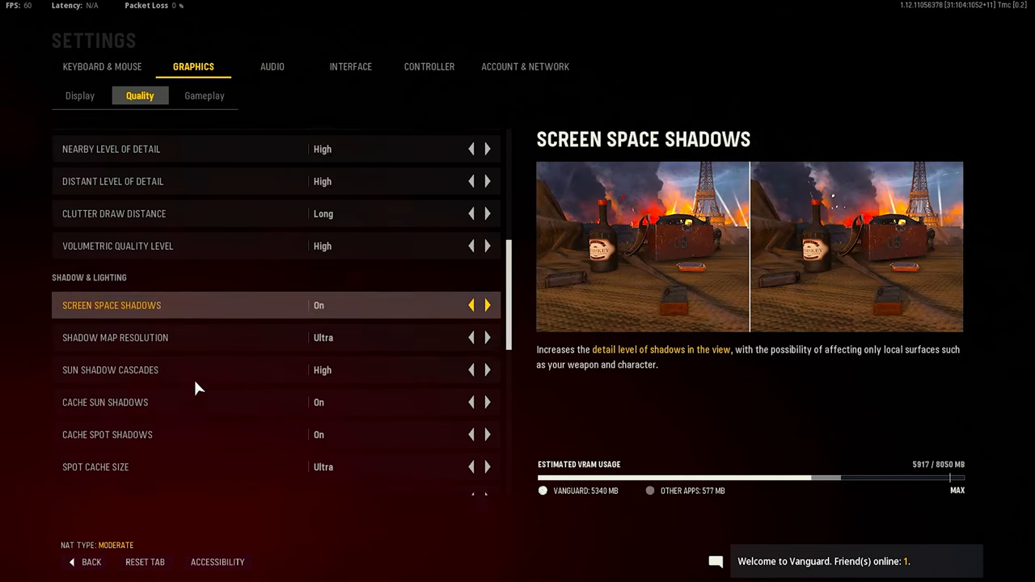
Scroll to the shadow options: Screen Space Shadows On, Ultra shadow maps, Ambient Occlusion Both
scroll("down", 3)
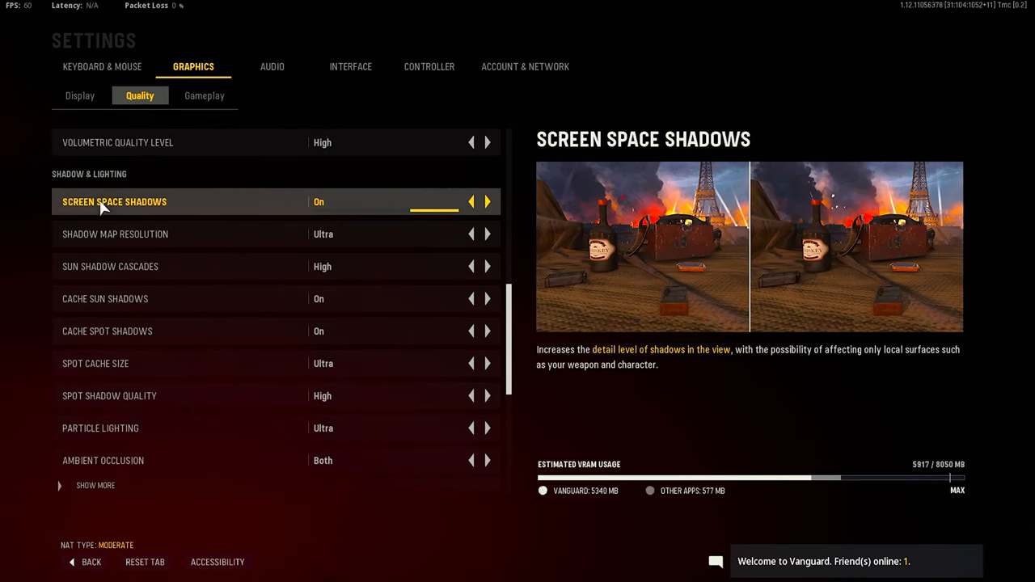
mouse_move(87, 211)
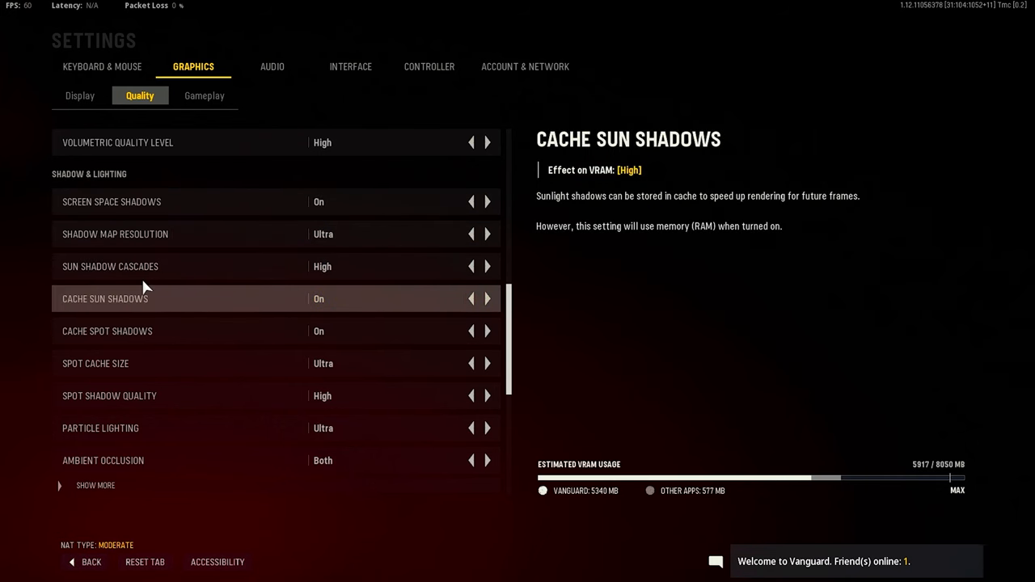
mouse_move(111, 266)
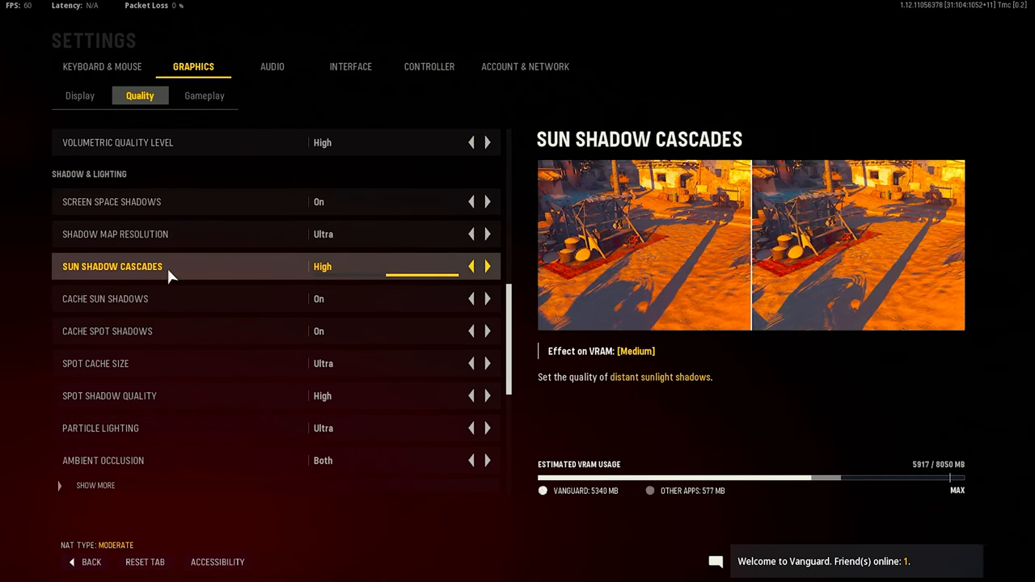
mouse_move(257, 298)
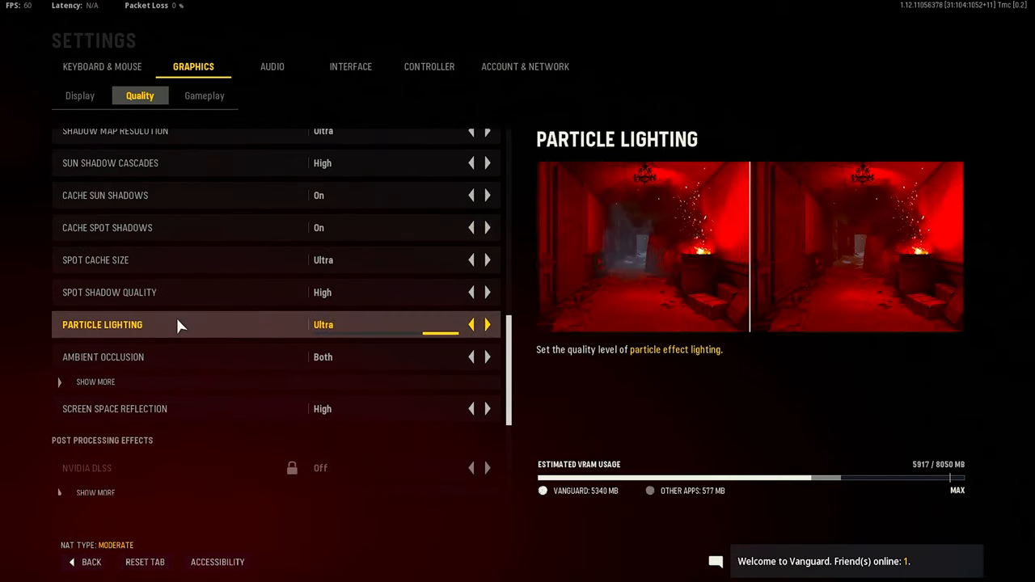
Scroll past FidelityFX CAS on and 85% VRAM target, then switch to the Gameplay sub-tab
scroll("down", 3)
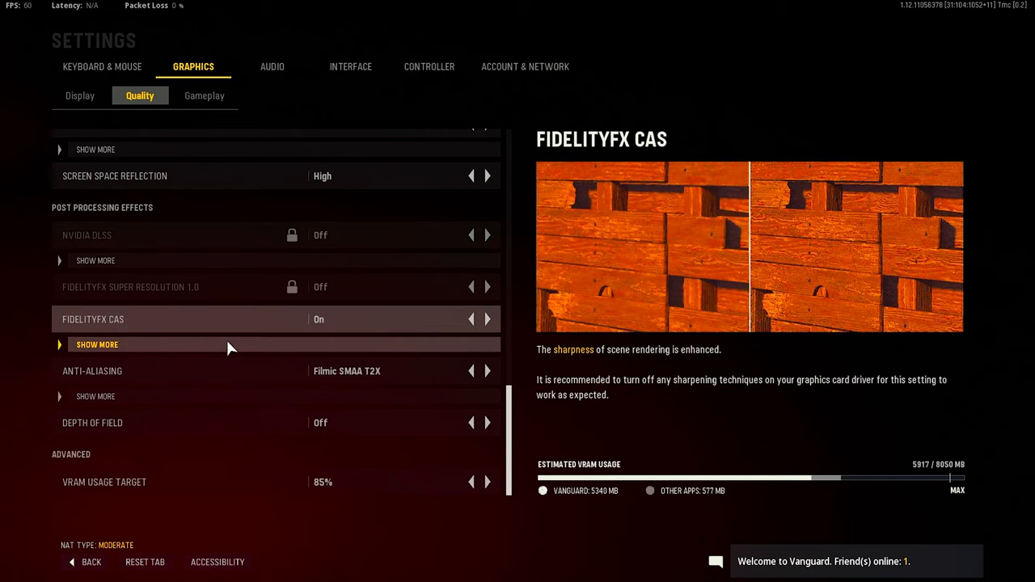
mouse_move(88, 235)
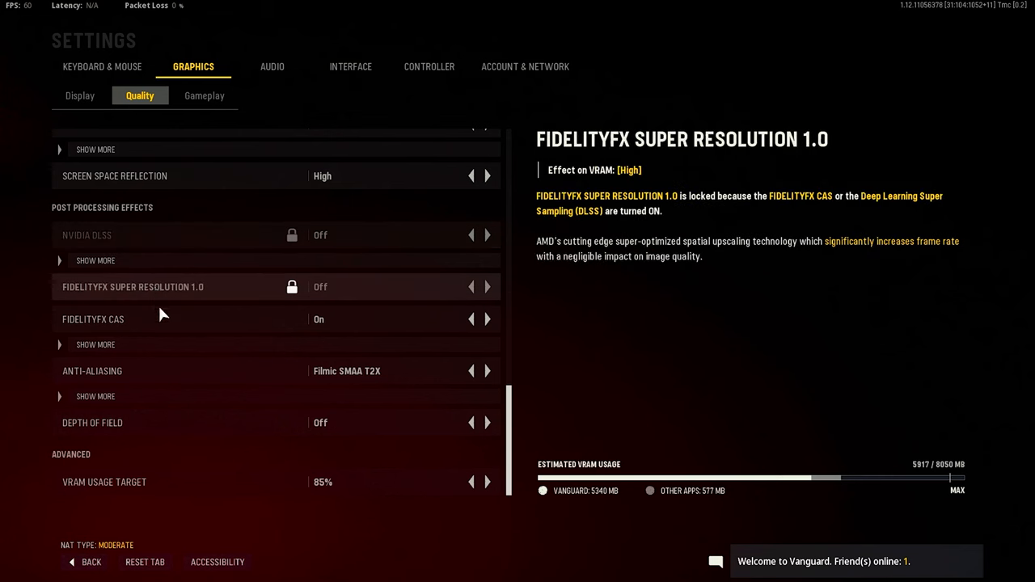
mouse_move(122, 370)
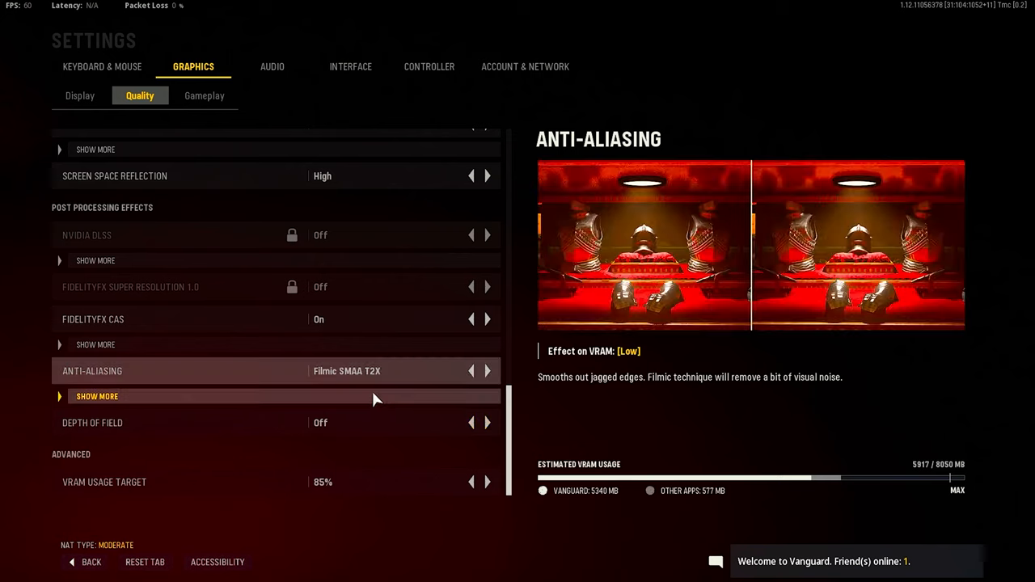
mouse_move(340, 390)
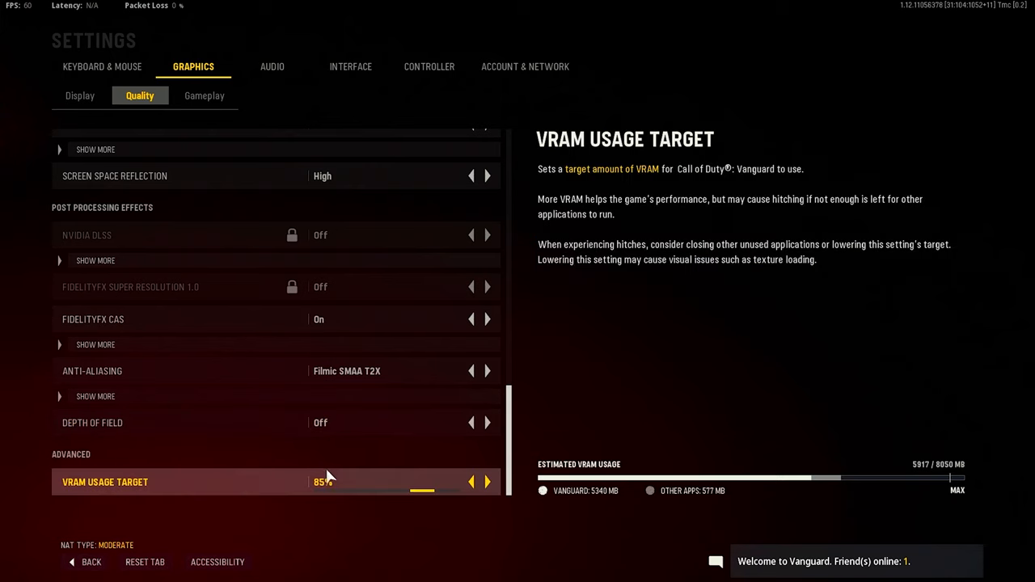
left_click(204, 96)
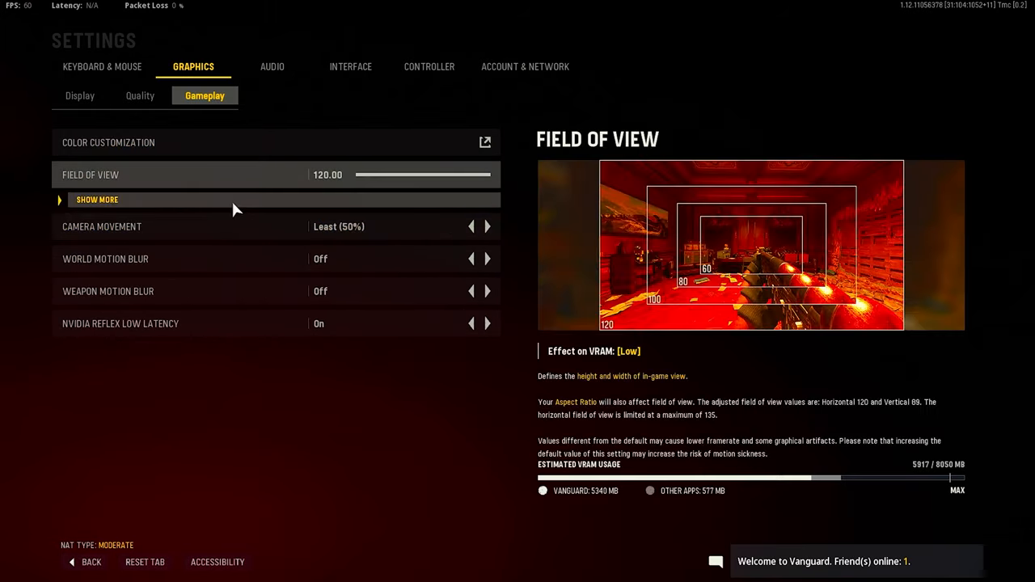
Read the Camera Movement description, then move on to the Audio tab
left_click(98, 199)
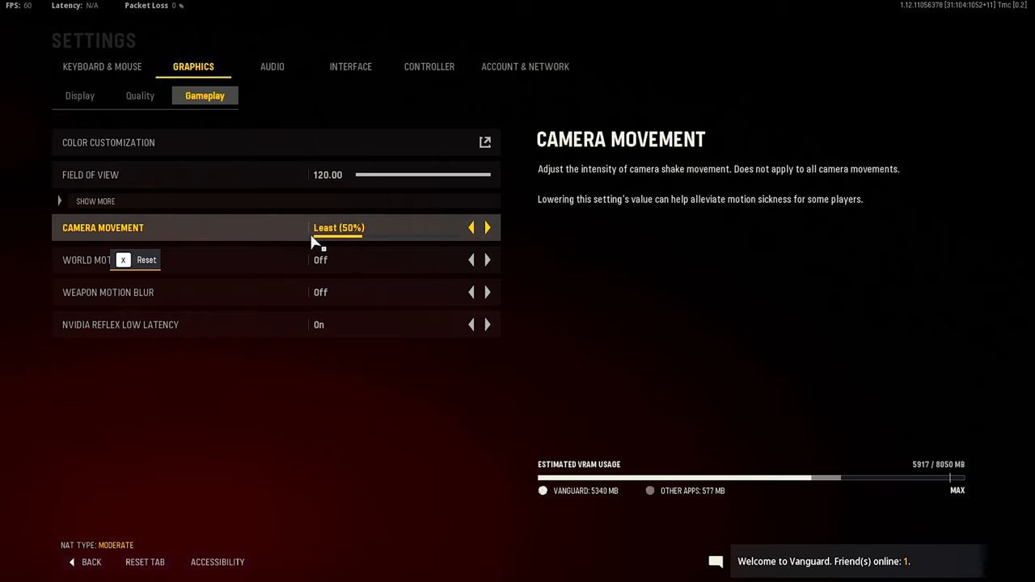
mouse_move(319, 238)
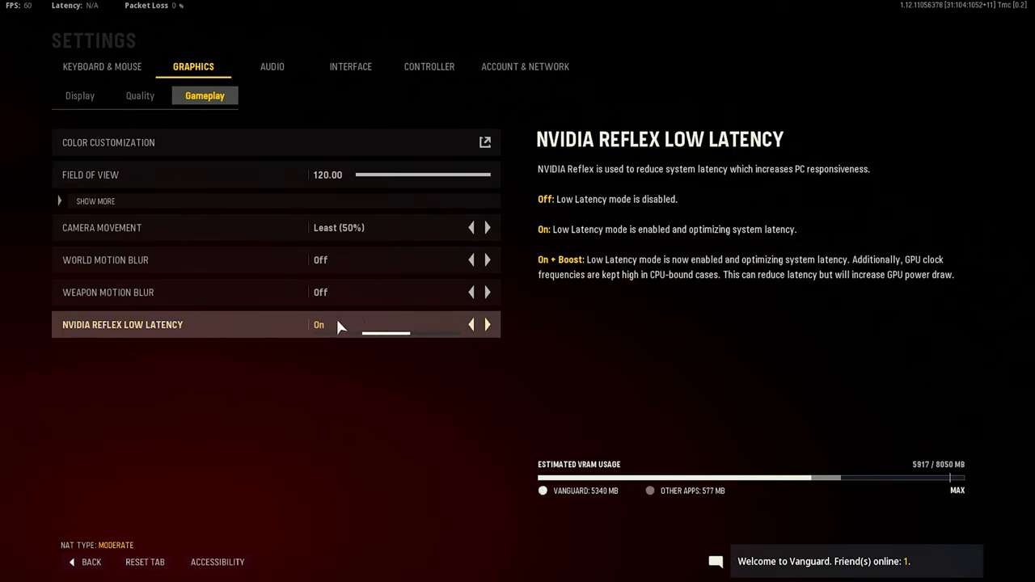
left_click(273, 66)
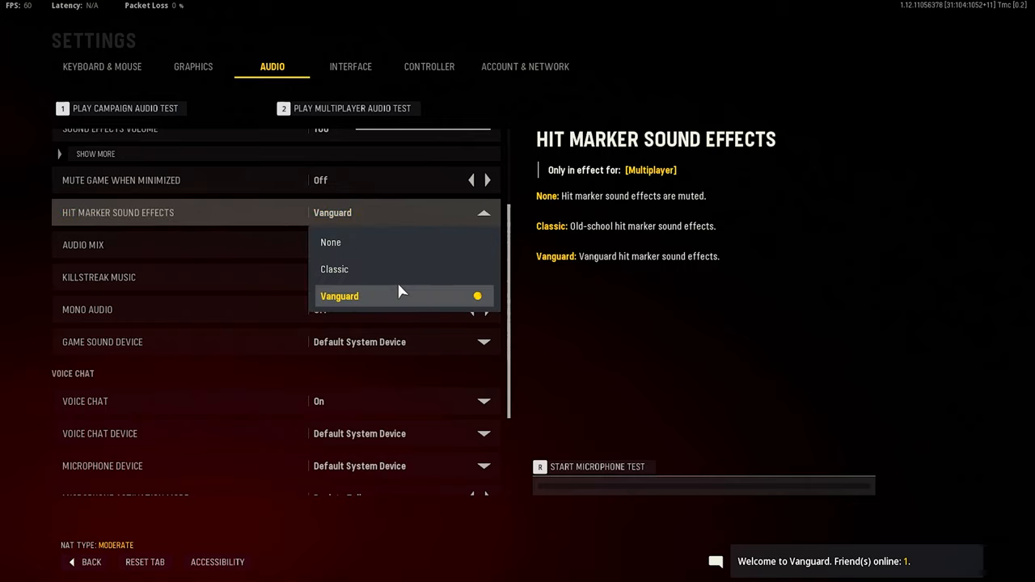
mouse_move(384, 269)
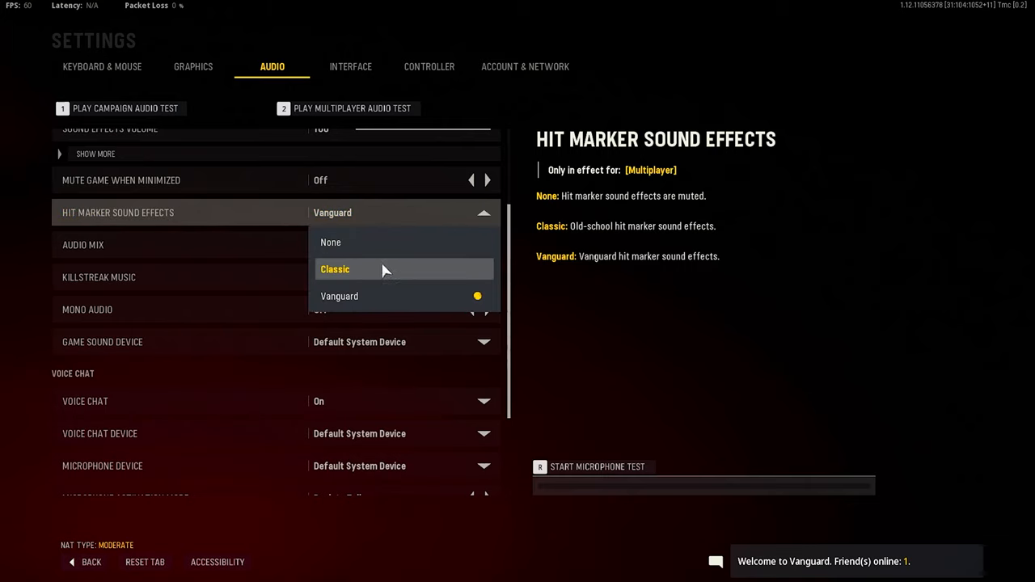
mouse_move(374, 271)
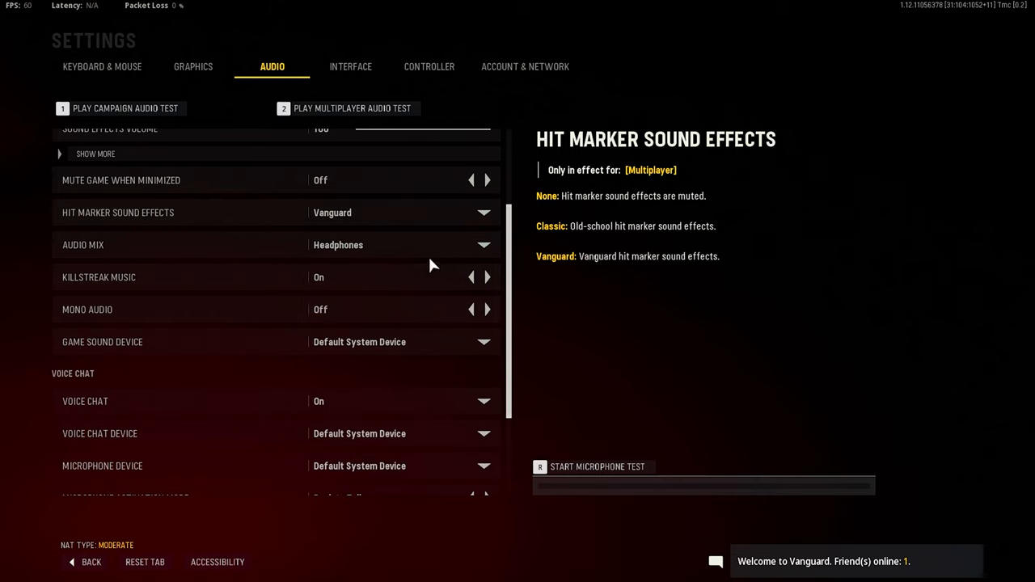
mouse_move(372, 276)
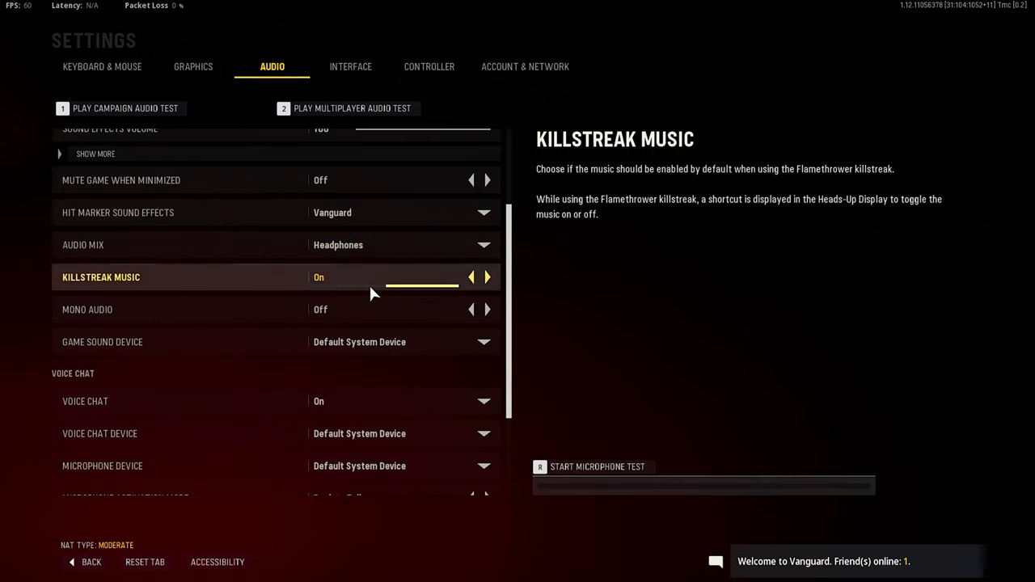
Check the voice chat device and voice chat audio options, then go to the Interface tab
scroll("down", 3)
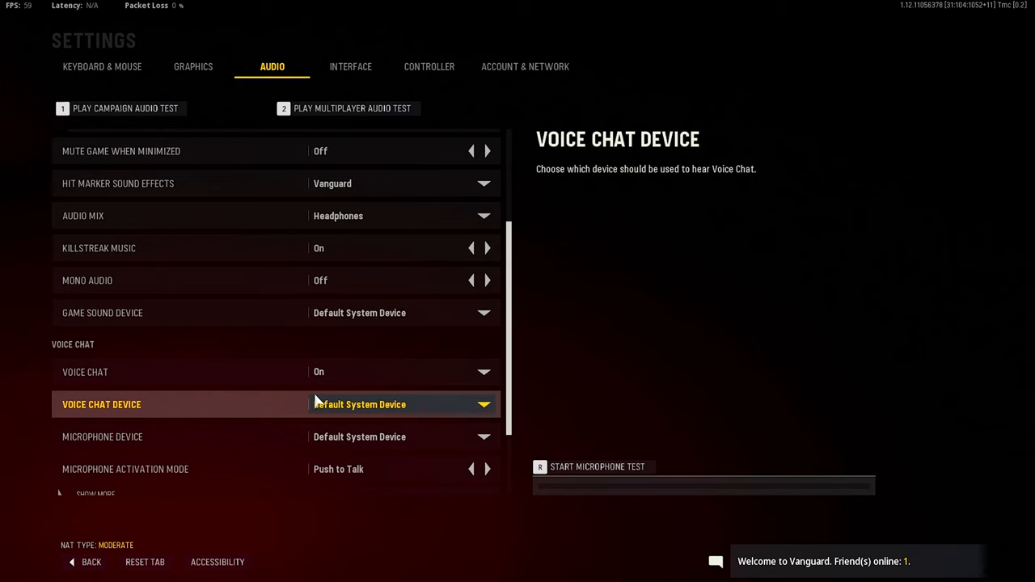
left_click(402, 313)
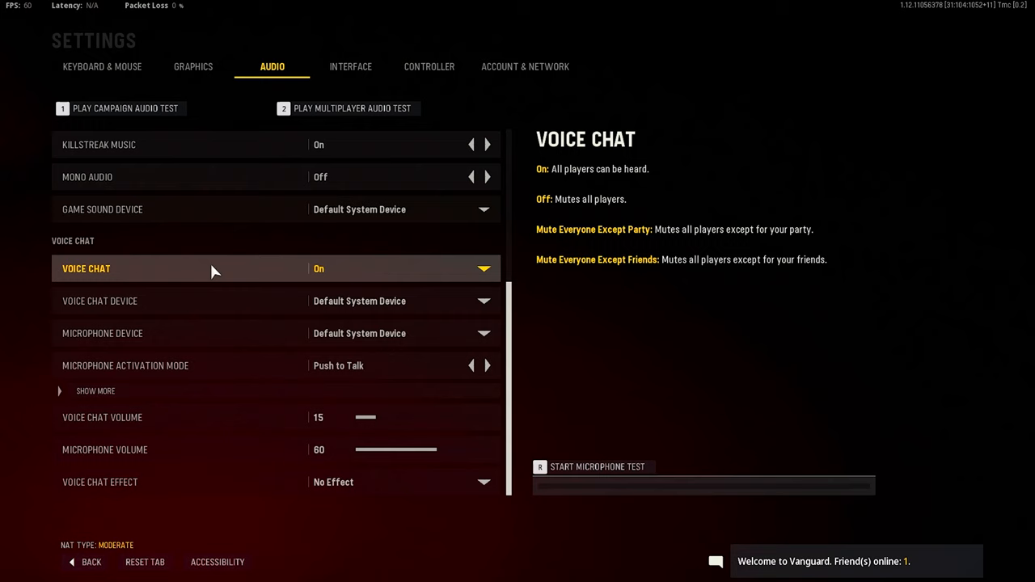
left_click(95, 391)
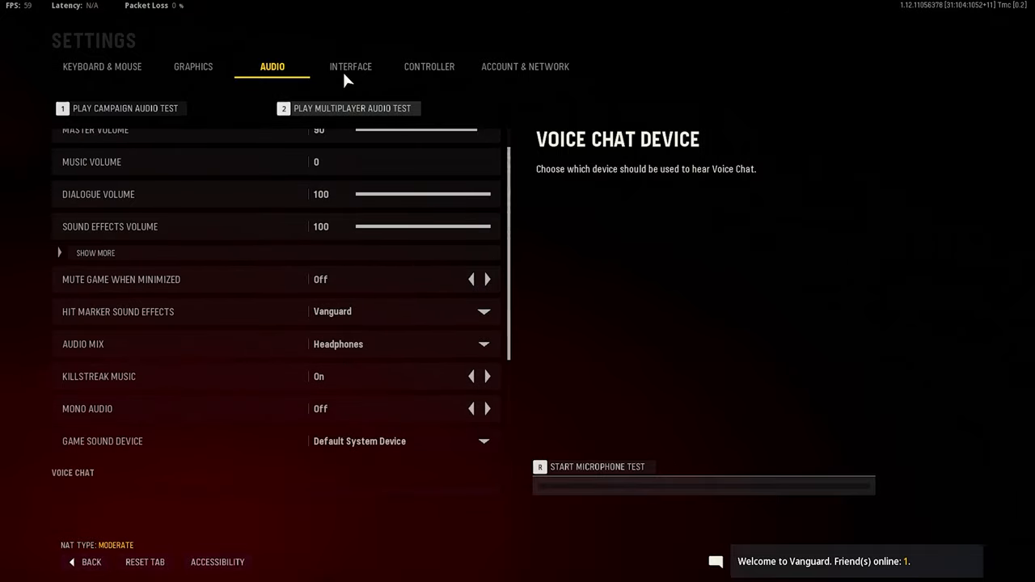
left_click(350, 67)
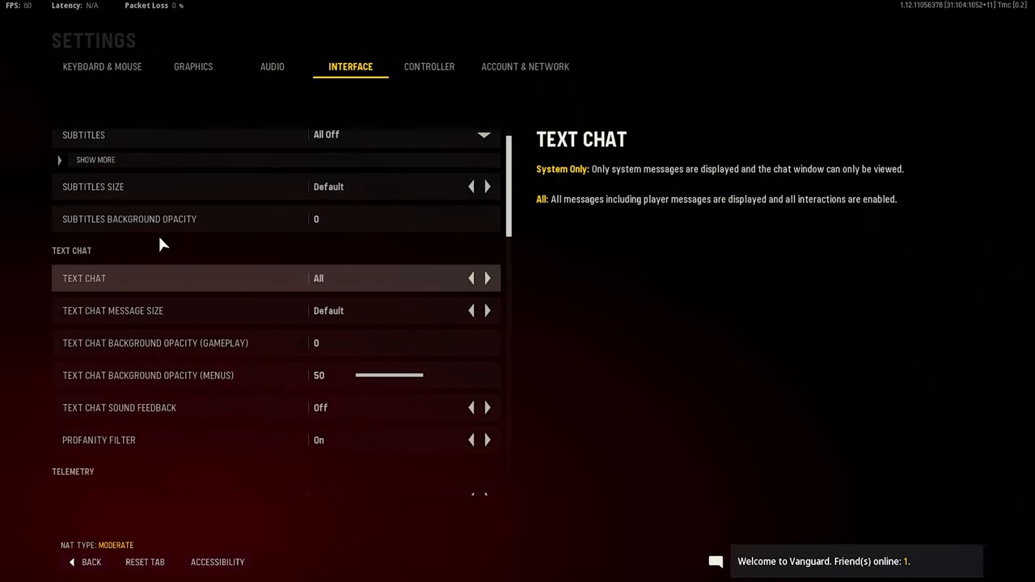
Scroll through the Interface options down to the minimap, then switch to the Controller tab
scroll("down", 3)
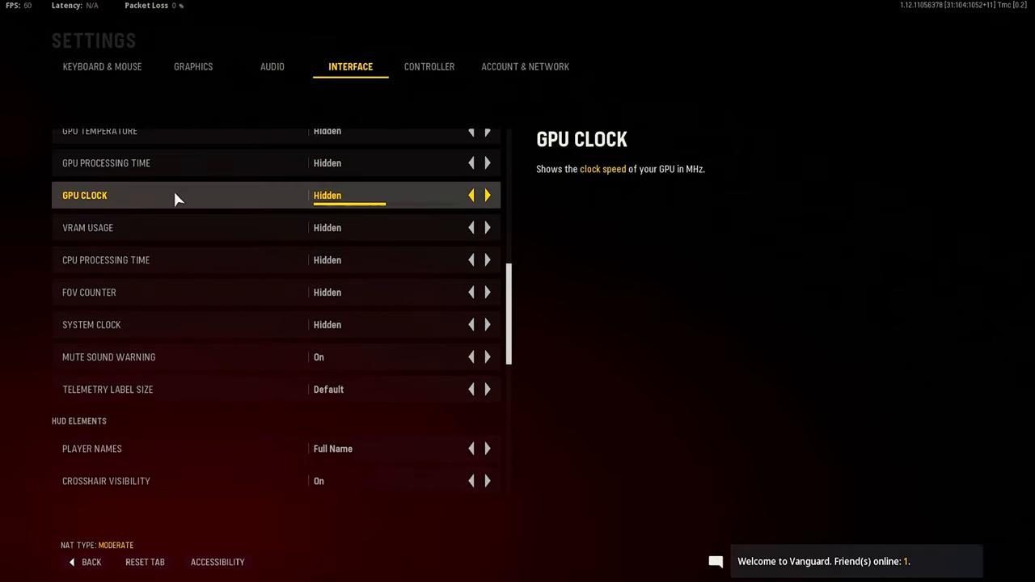
scroll("down", 3)
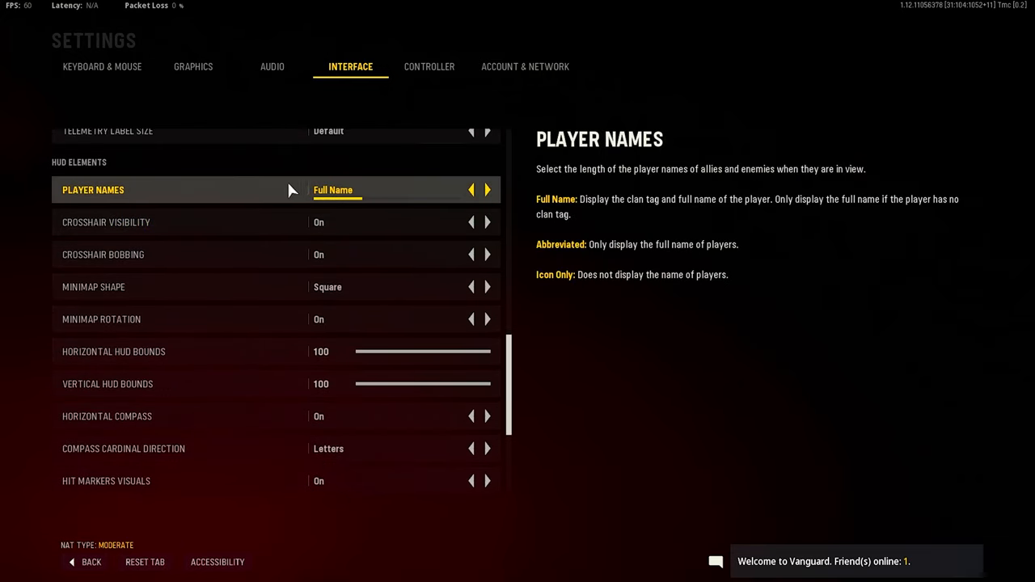
mouse_move(206, 224)
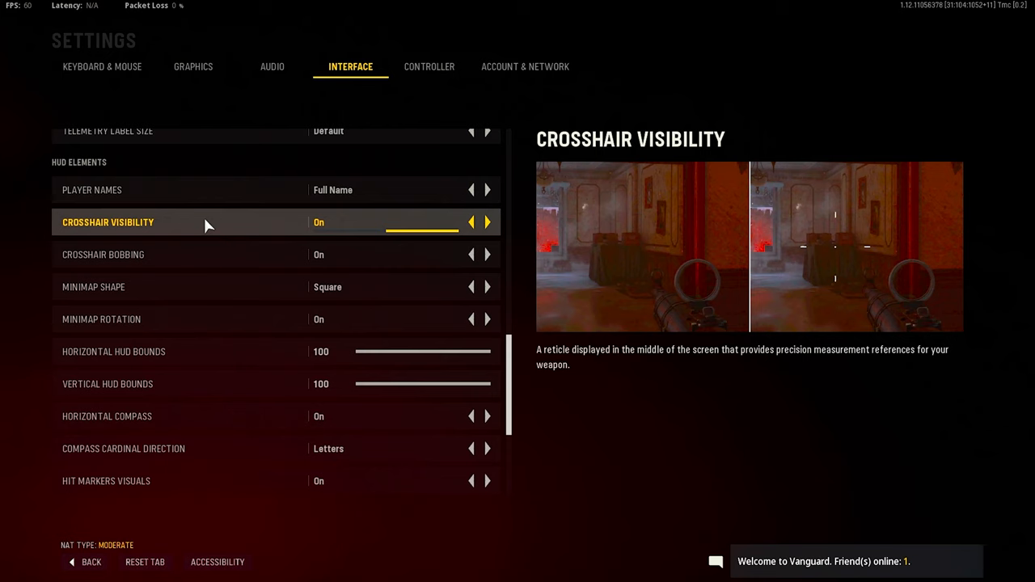
mouse_move(226, 255)
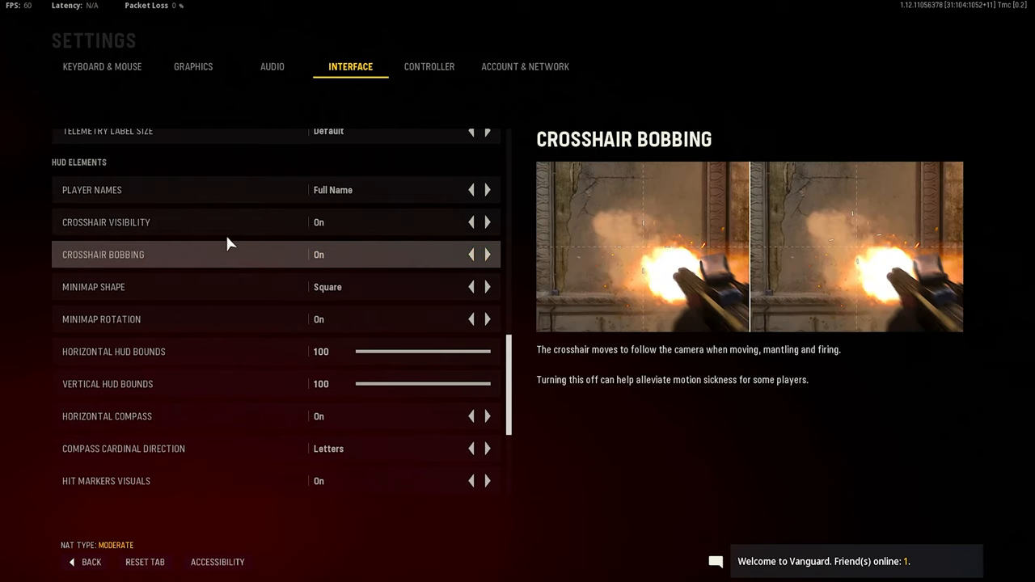
mouse_move(207, 221)
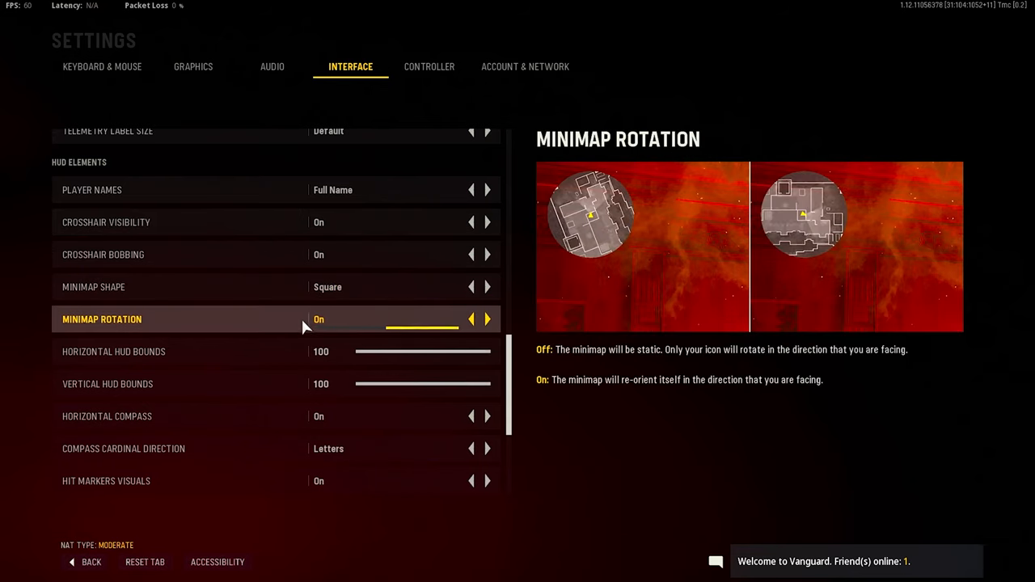
mouse_move(6, 339)
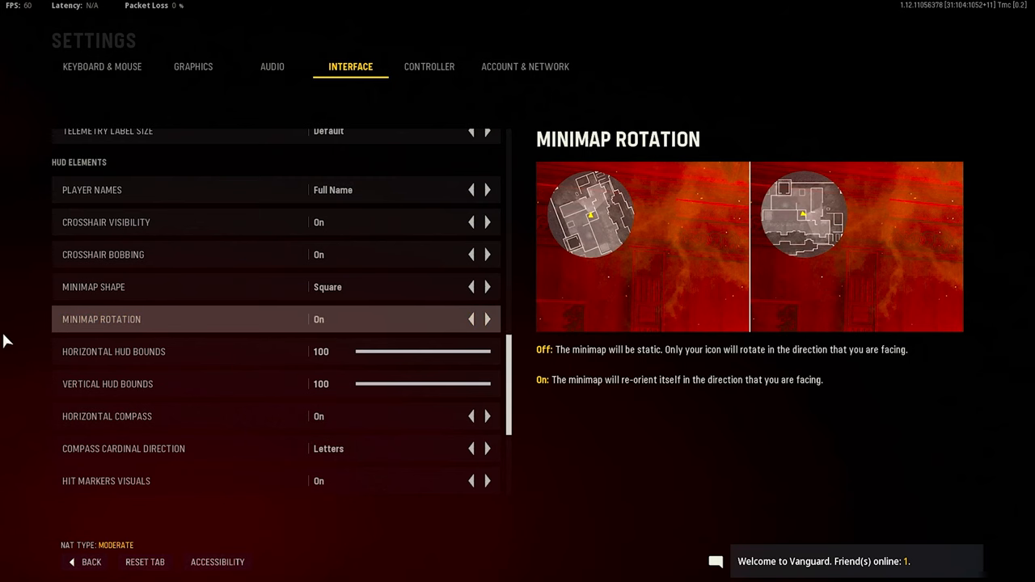
scroll("down", 3)
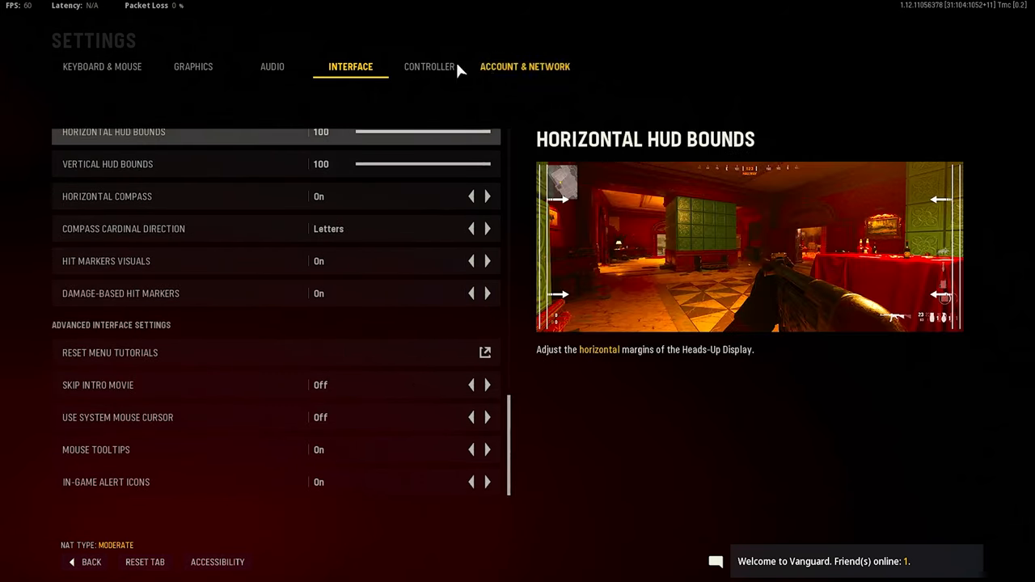
left_click(430, 66)
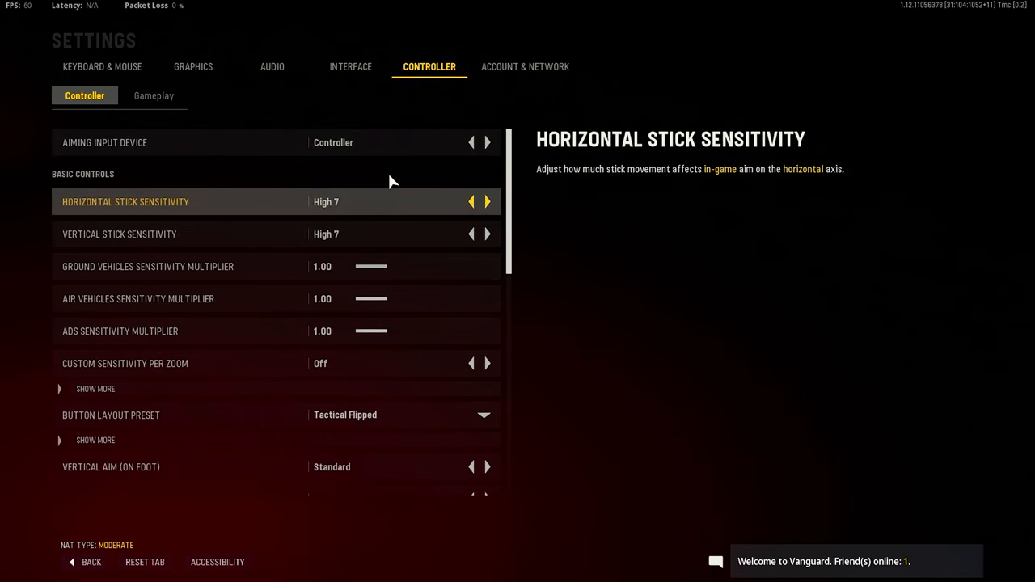
mouse_move(380, 167)
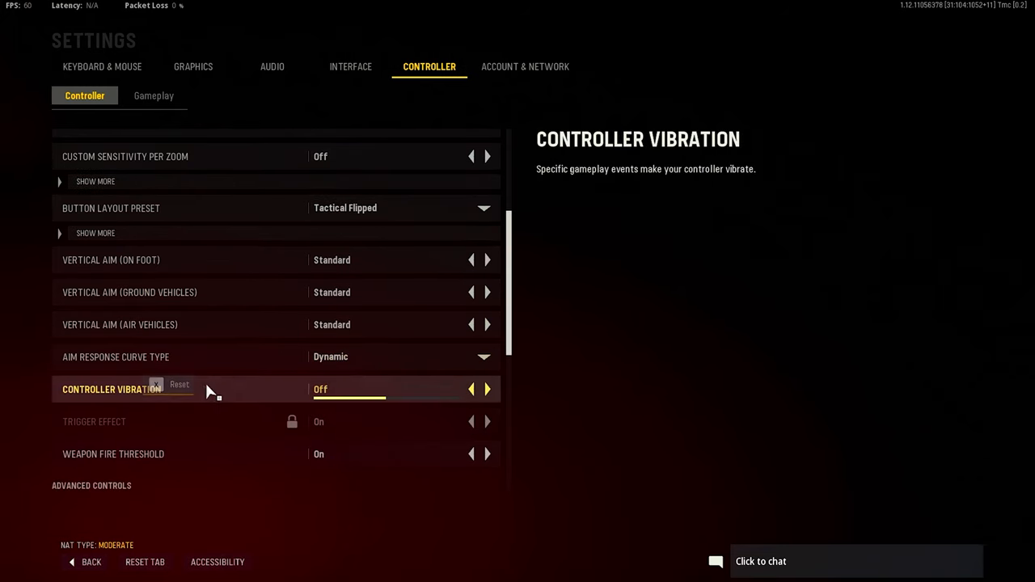
mouse_move(384, 357)
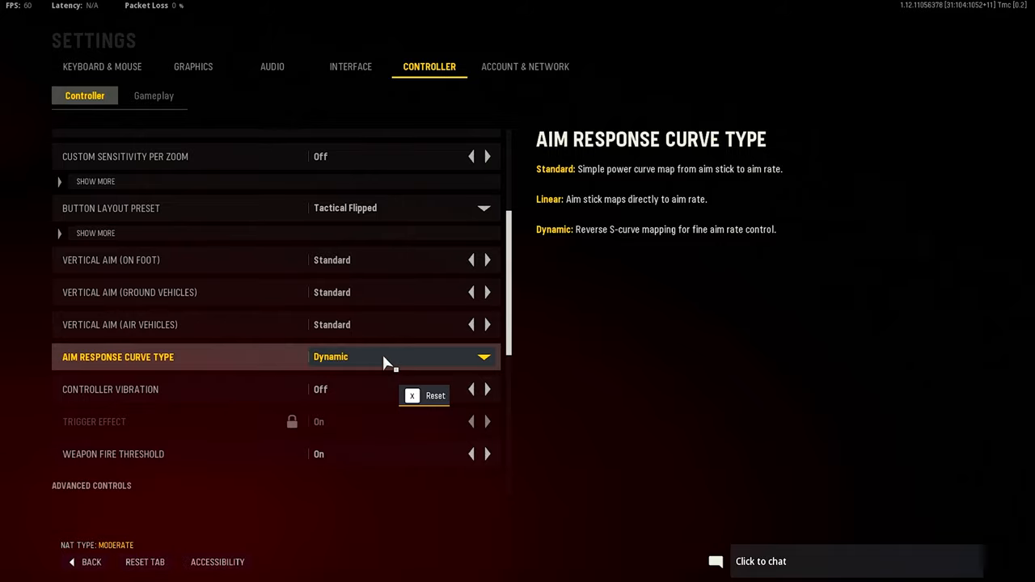
Set Weapon Fire Threshold to Off and scroll down to Advanced Controls
scroll("down", 3)
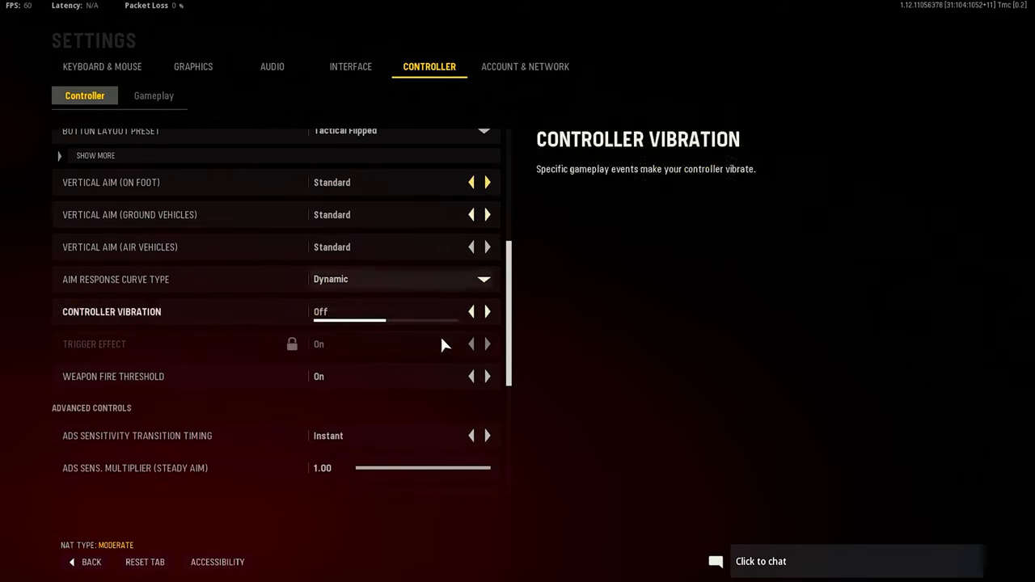
mouse_move(323, 376)
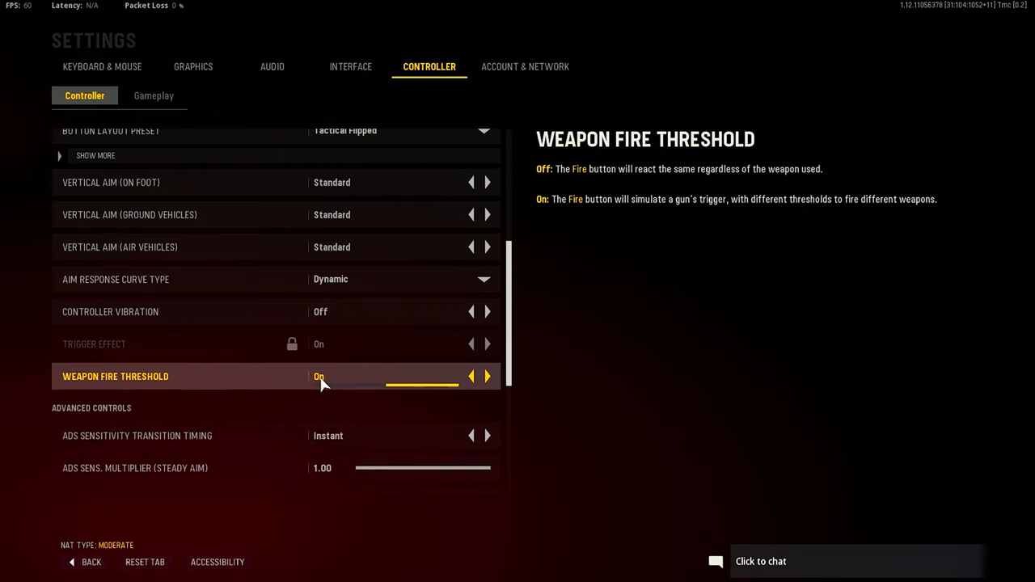
mouse_move(306, 382)
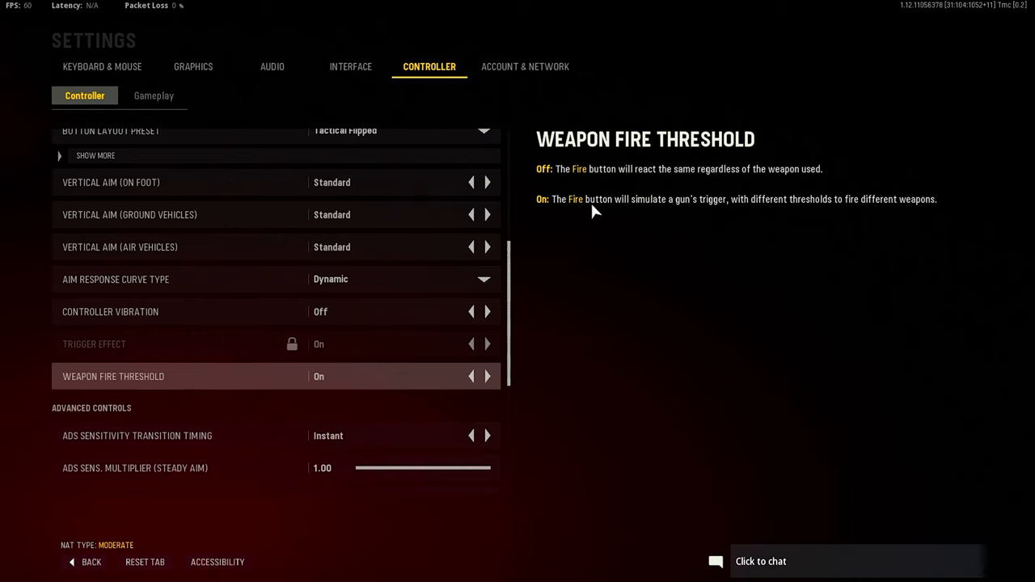
mouse_move(736, 225)
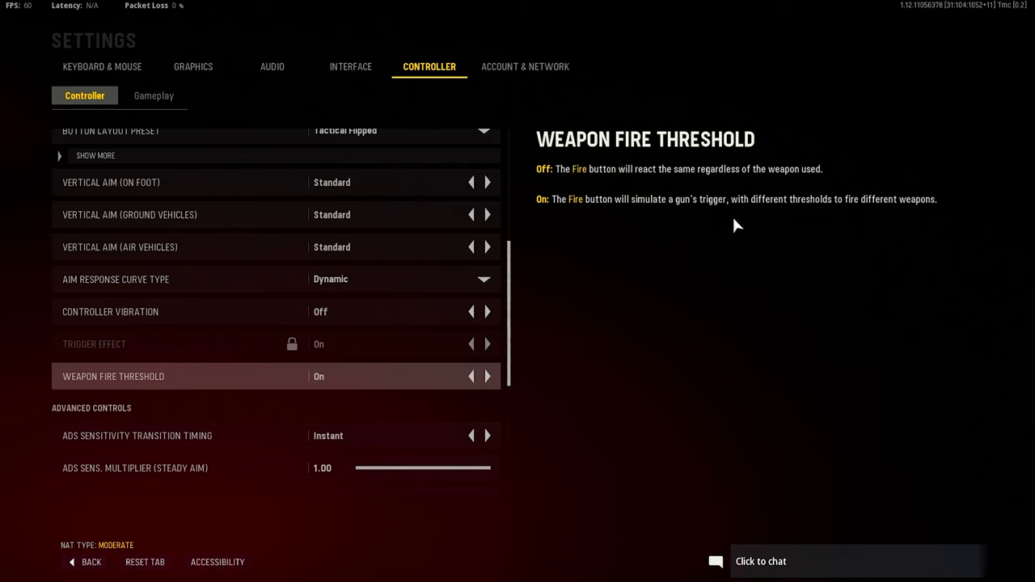
mouse_move(862, 233)
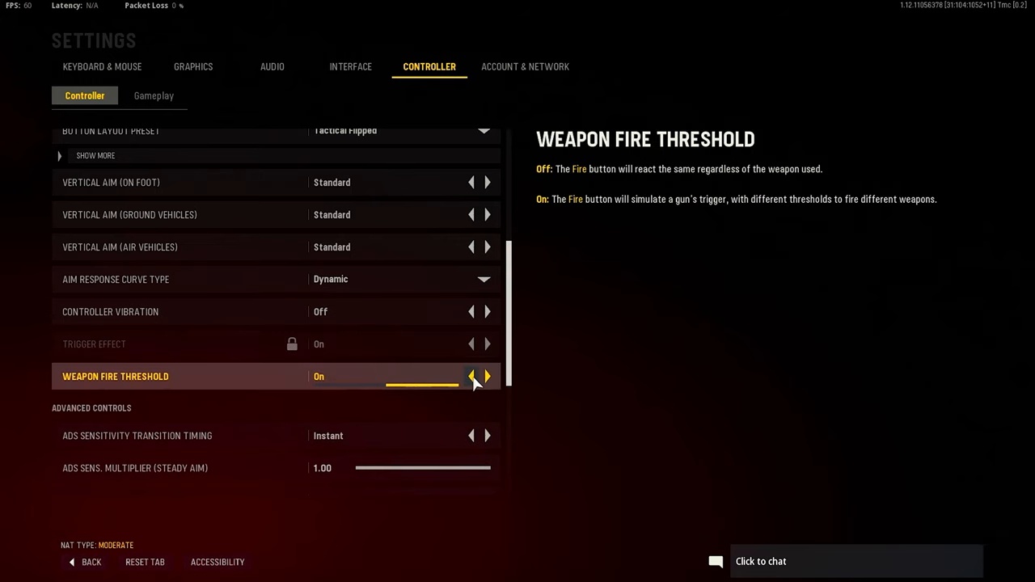
left_click(471, 376)
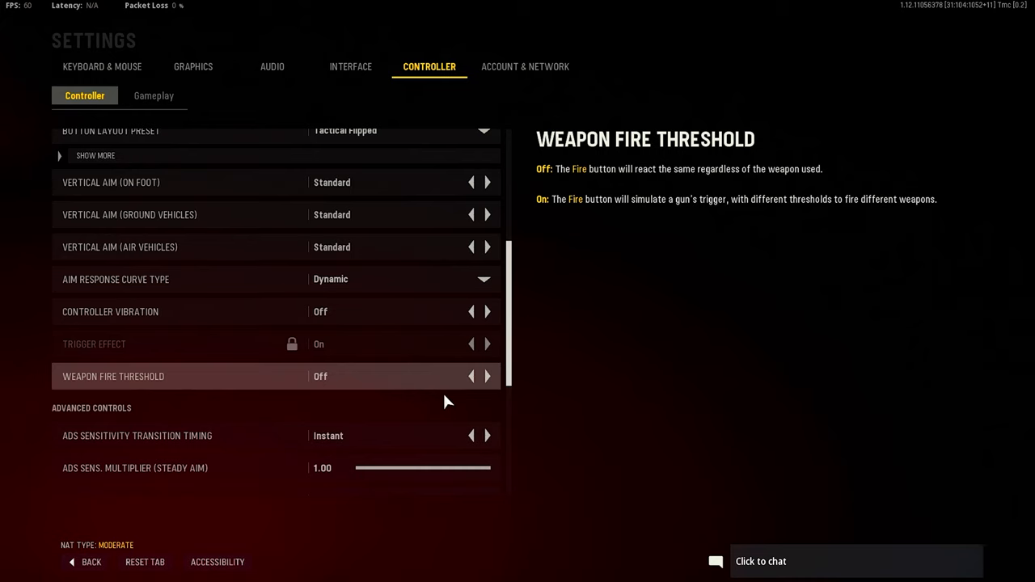
scroll("down", 3)
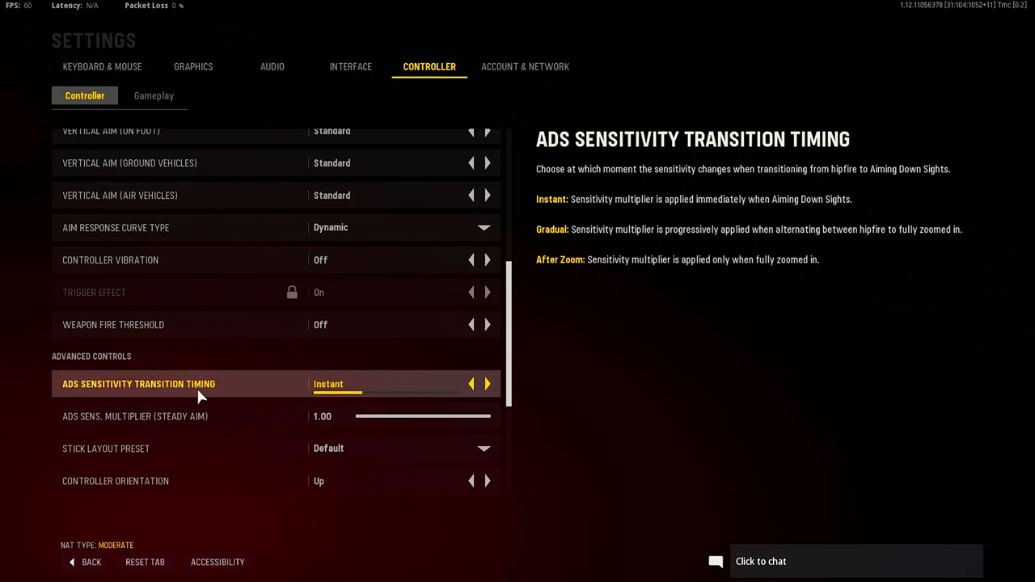
mouse_move(263, 399)
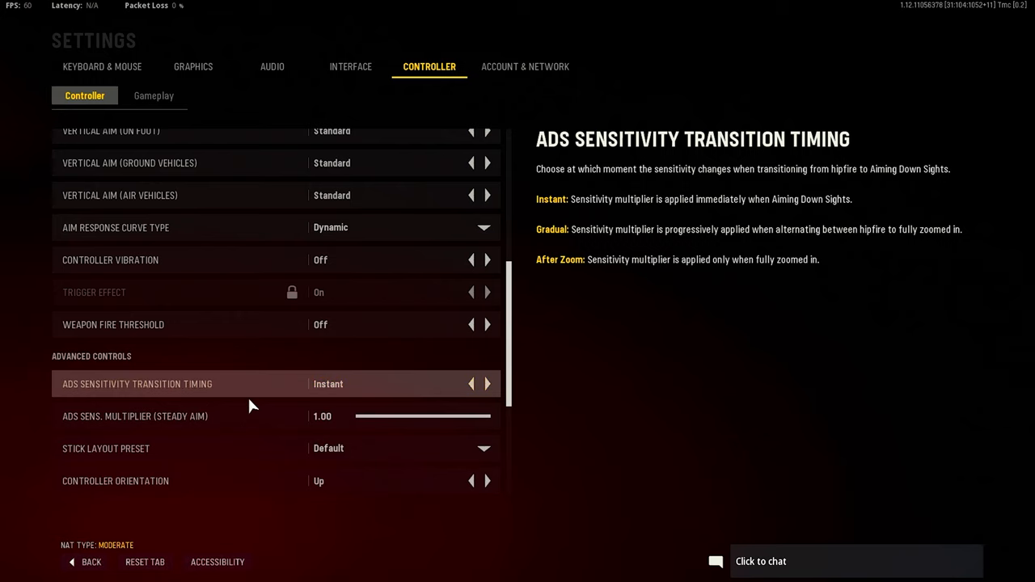
scroll("down", 3)
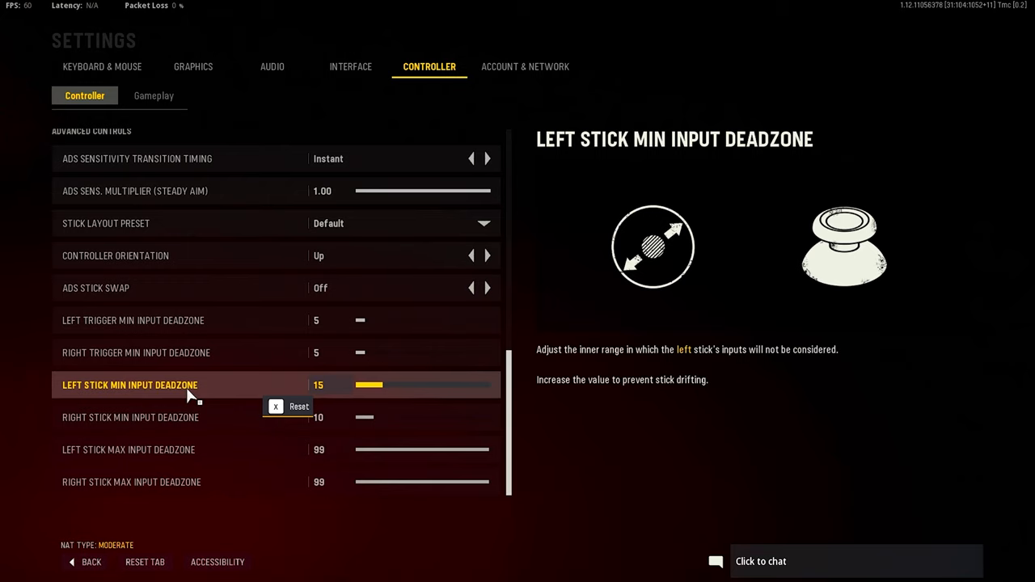
mouse_move(261, 386)
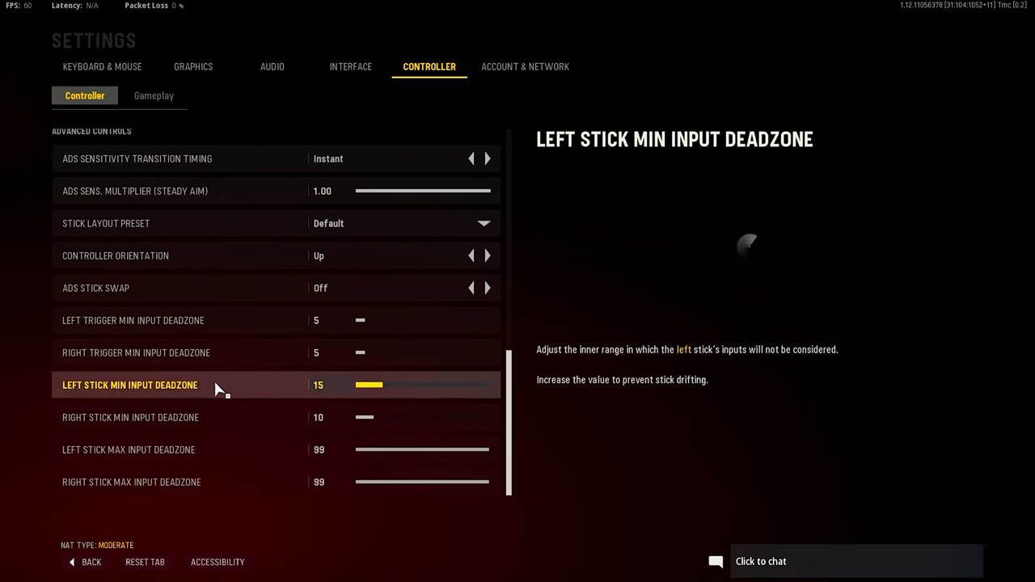
left_click(130, 417)
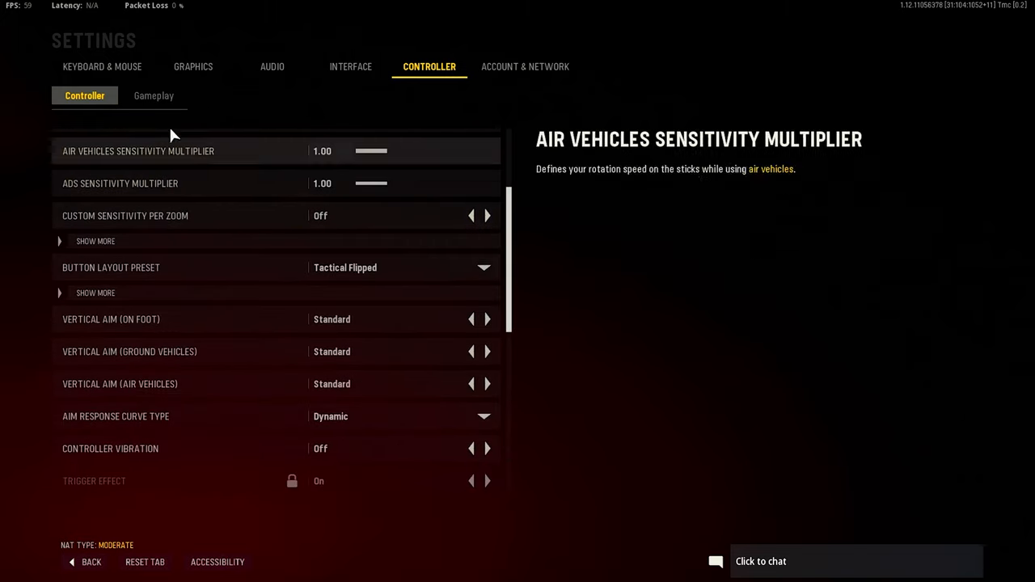
Switch to the controller Gameplay sub-tab, keeping Target Aim Assist Mode on Default
left_click(153, 95)
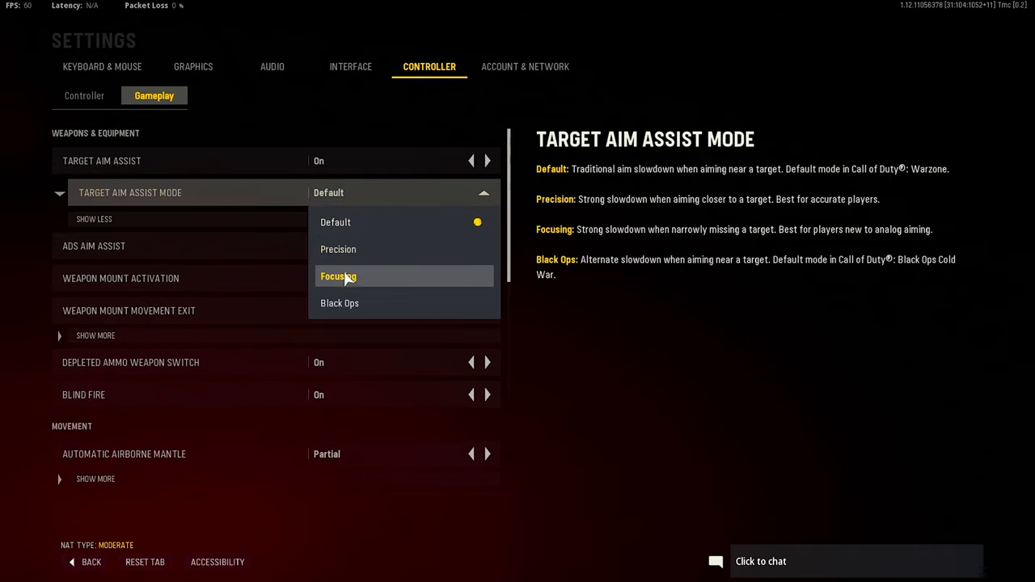
mouse_move(388, 249)
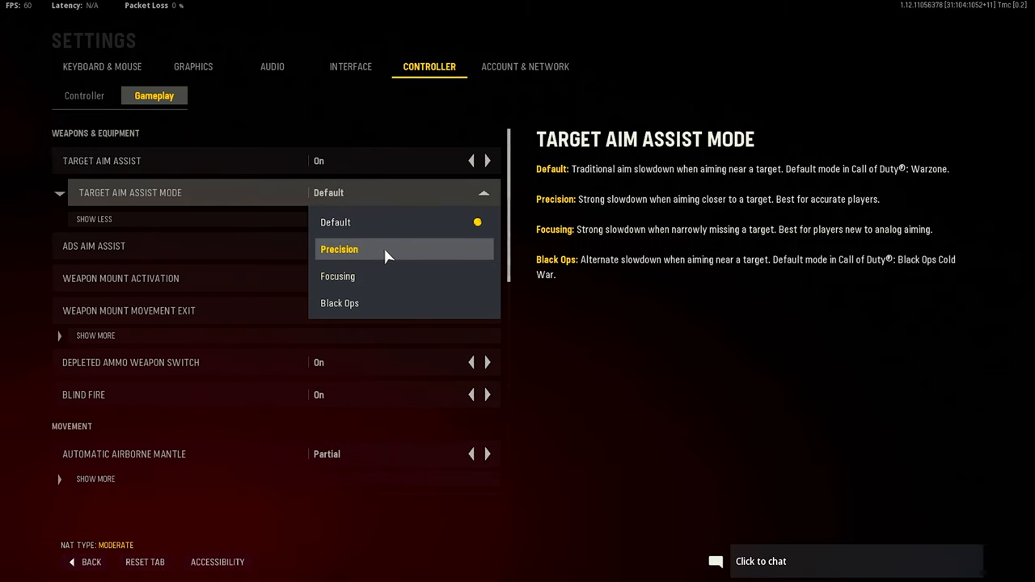
mouse_move(364, 242)
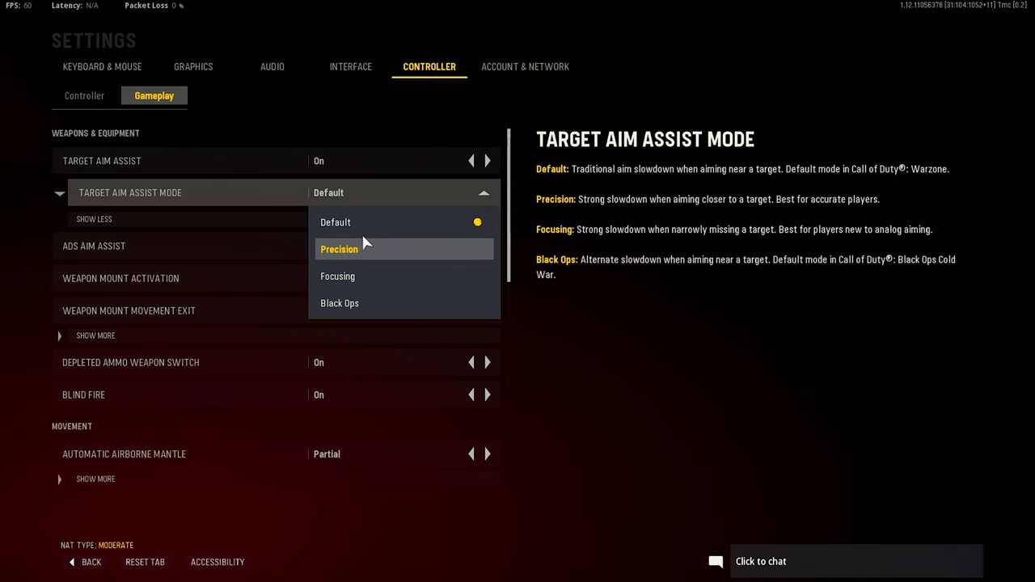
mouse_move(476, 200)
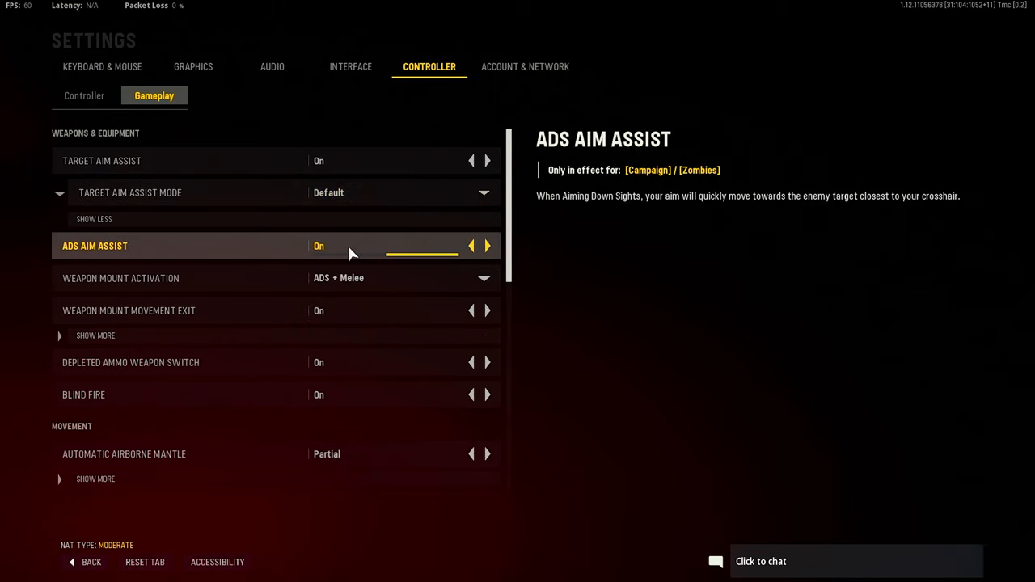
scroll("down", 3)
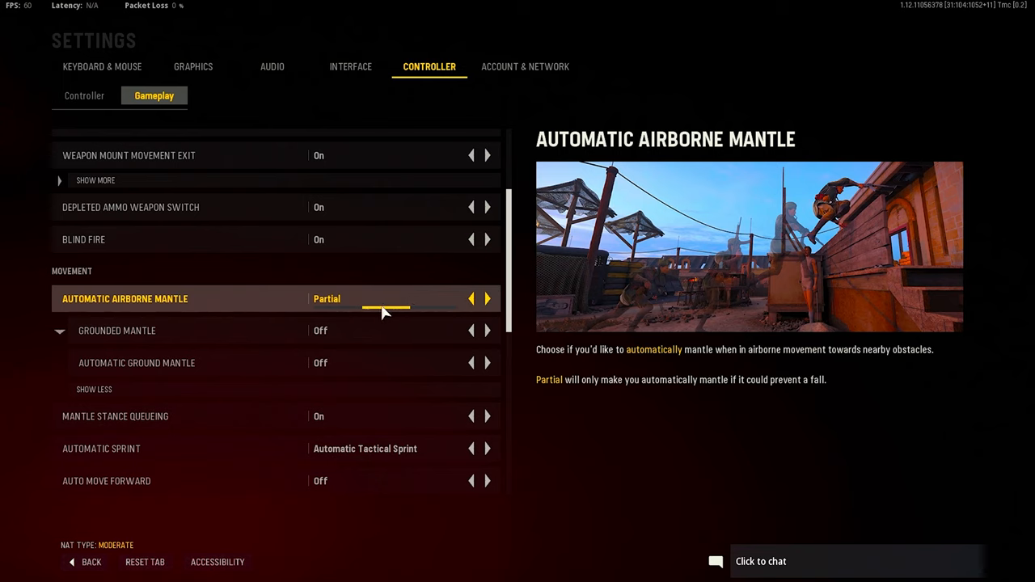
mouse_move(381, 297)
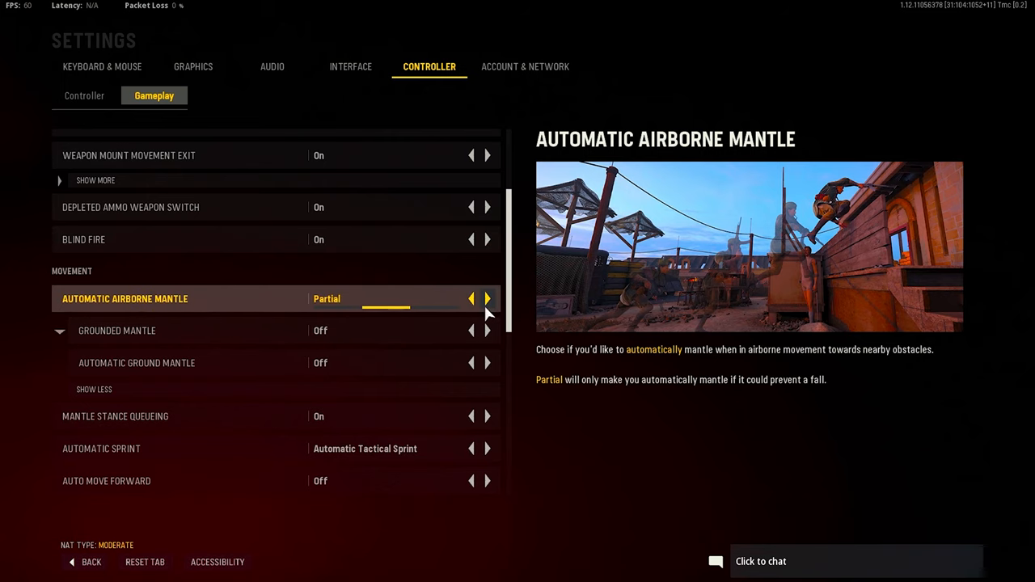
mouse_move(449, 314)
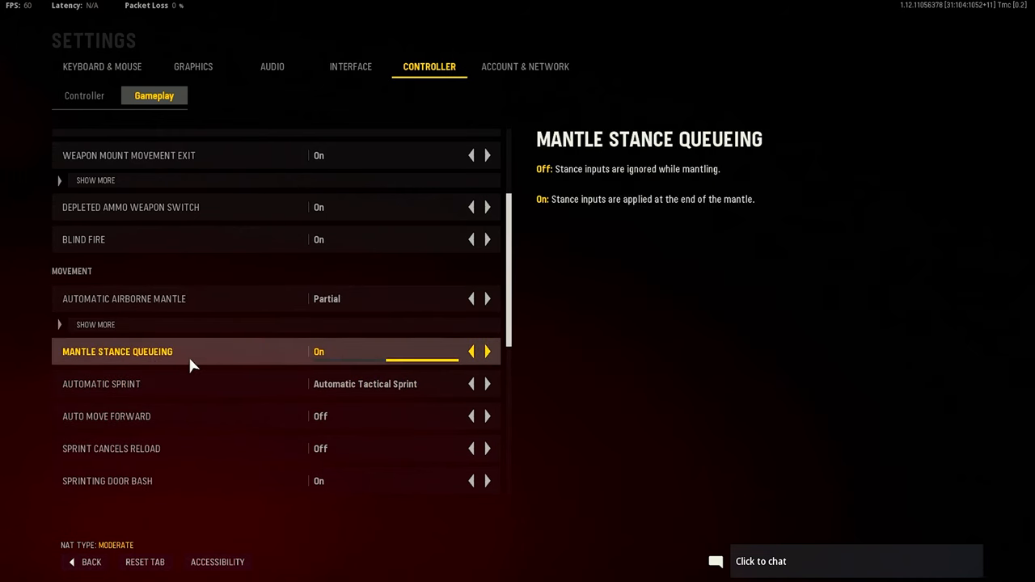
mouse_move(101, 384)
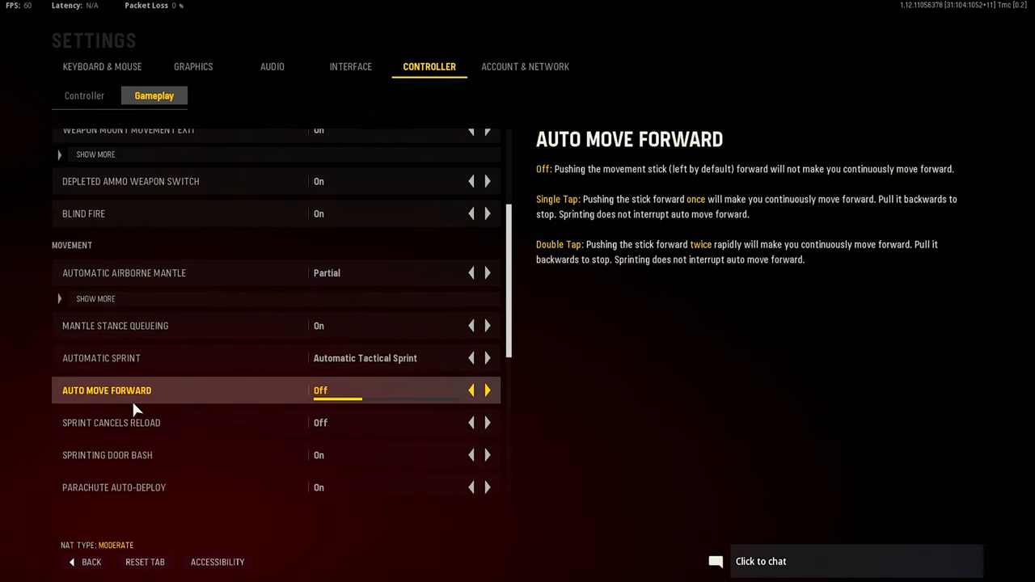
scroll("down", 3)
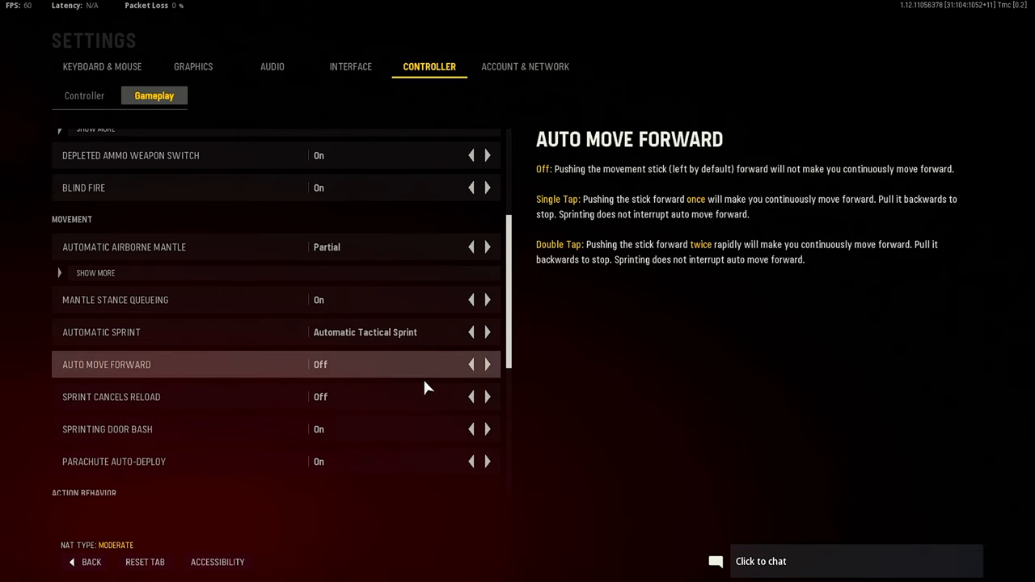
left_click(106, 397)
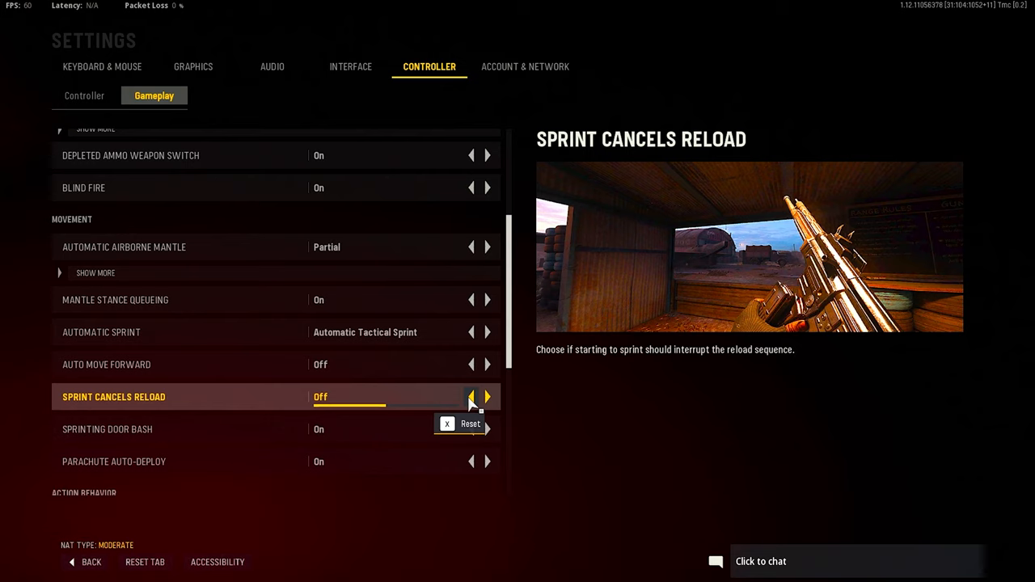
mouse_move(402, 451)
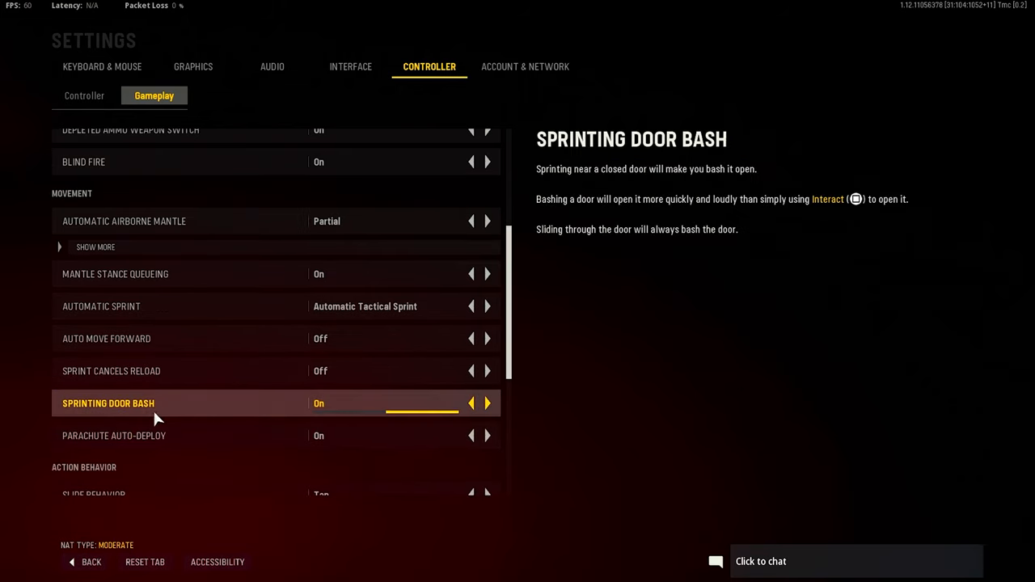
mouse_move(180, 414)
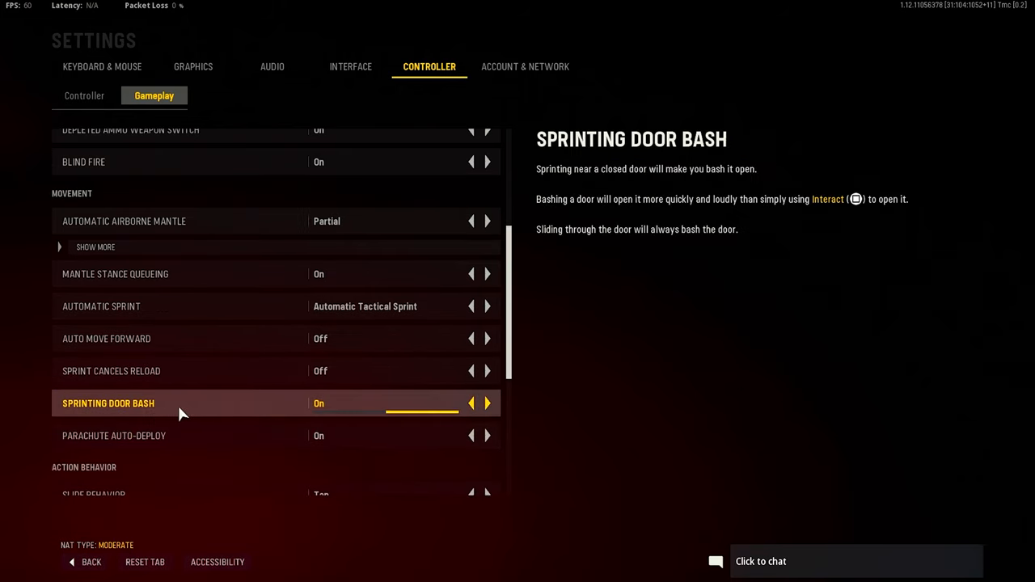
Review Action Behavior (Tap slide, Hold ADS, Tap to Reload), glance at Audio, return to Controller
scroll("down", 3)
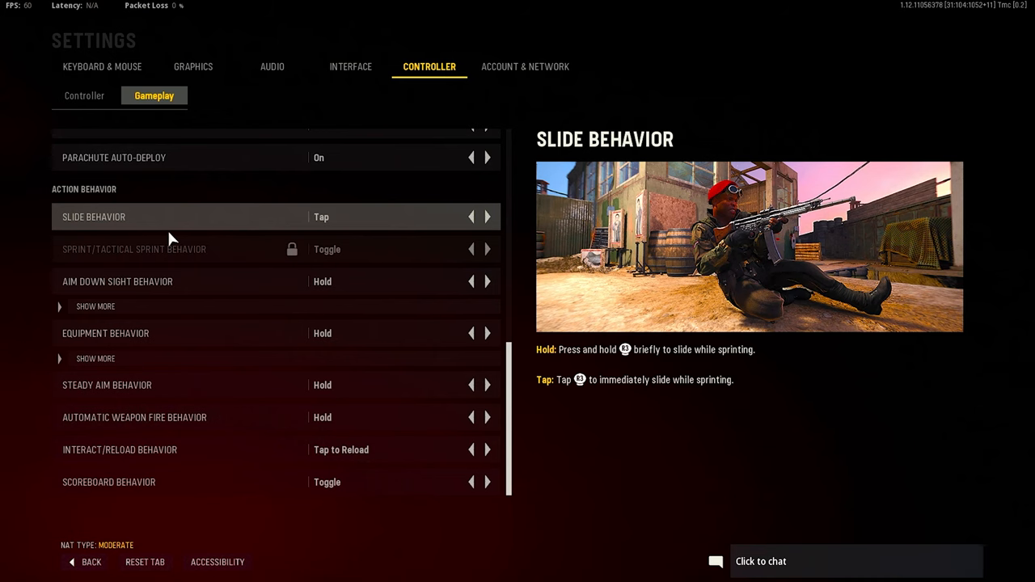
mouse_move(117, 281)
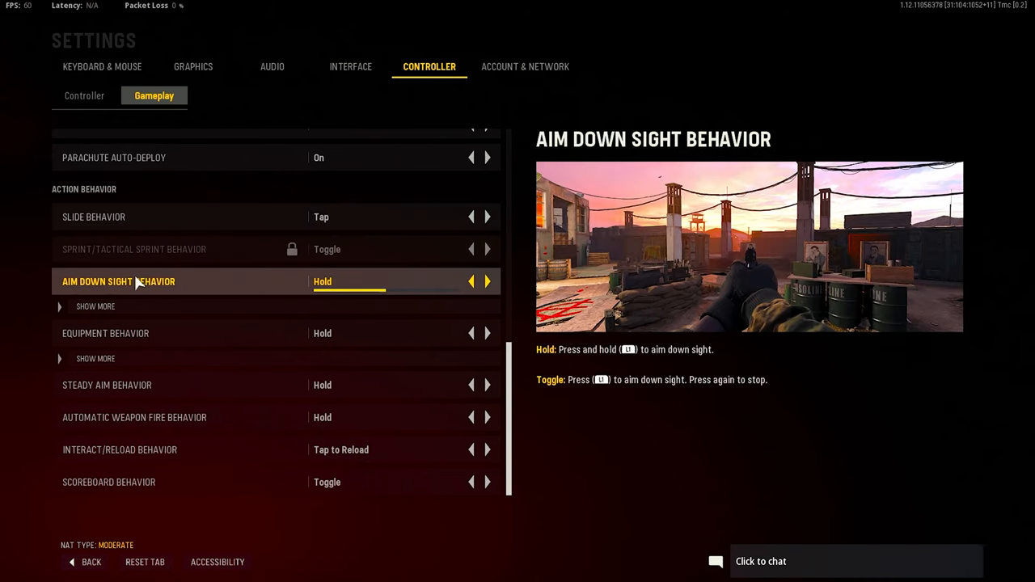
mouse_move(246, 333)
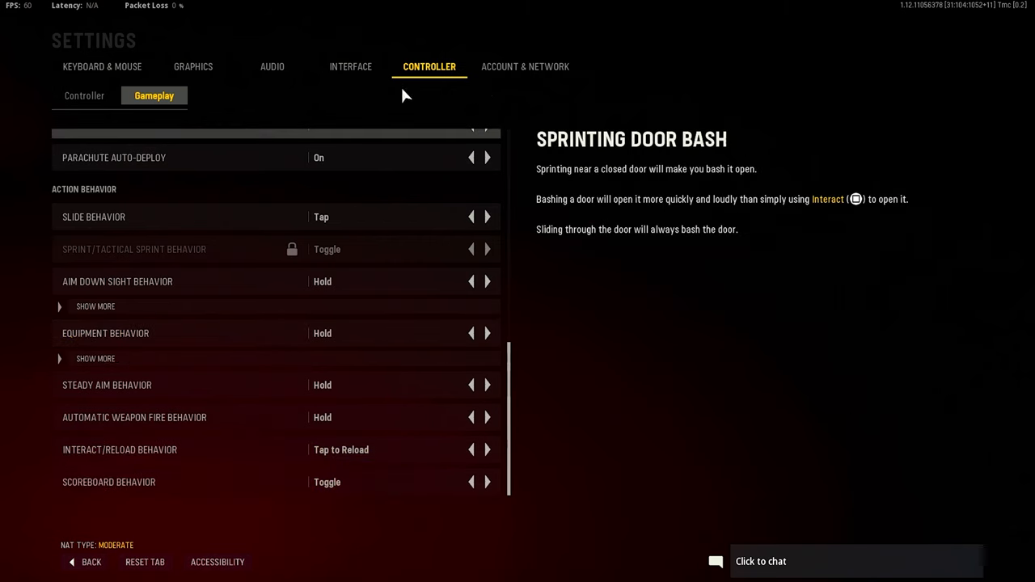
left_click(273, 66)
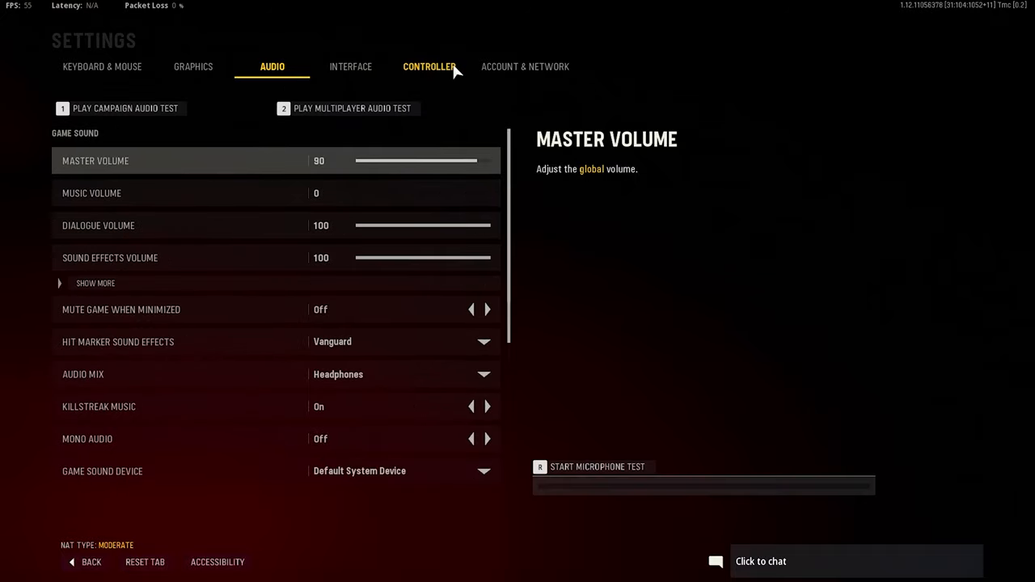
left_click(430, 66)
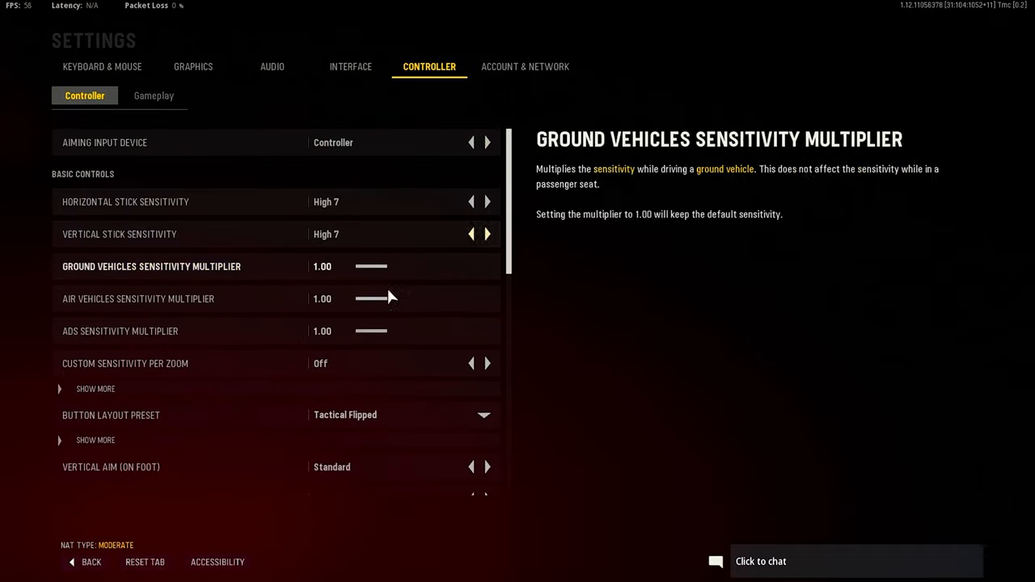